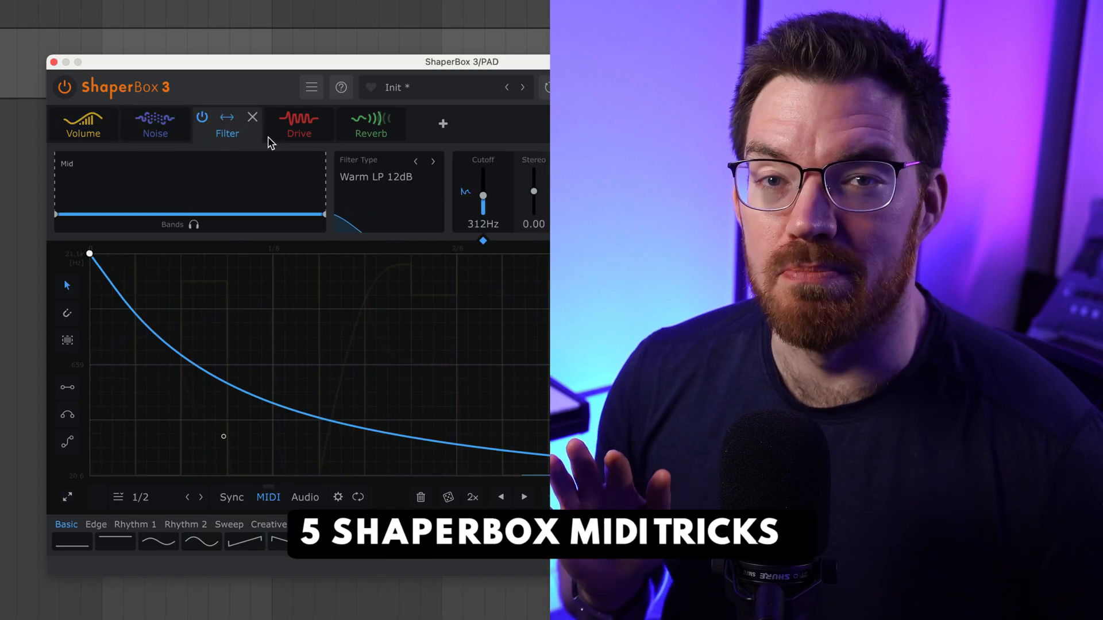
# - Route the 2 MIDI track's output to the 1-Audio track's ShaperBox 3
pyautogui.click(443, 124)
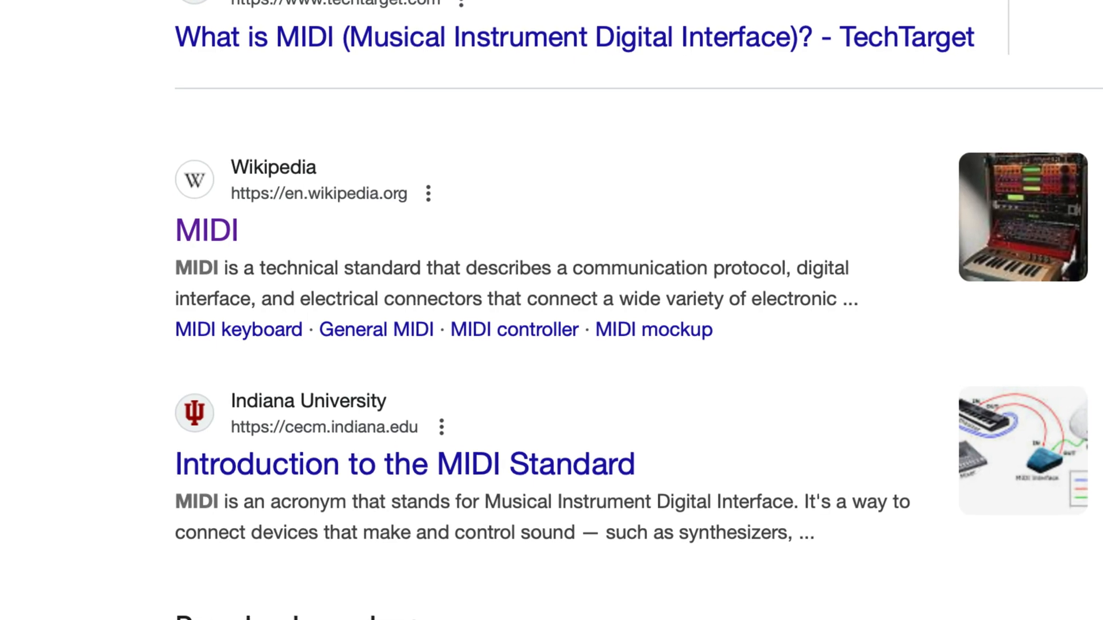
pyautogui.click(206, 231)
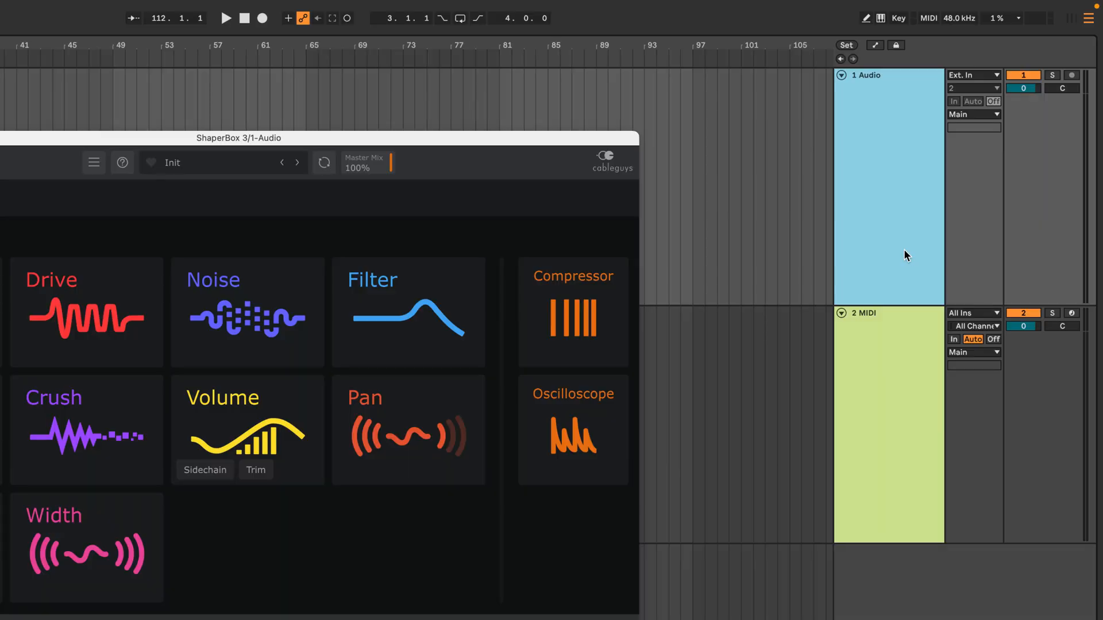
pyautogui.moveTo(883, 226)
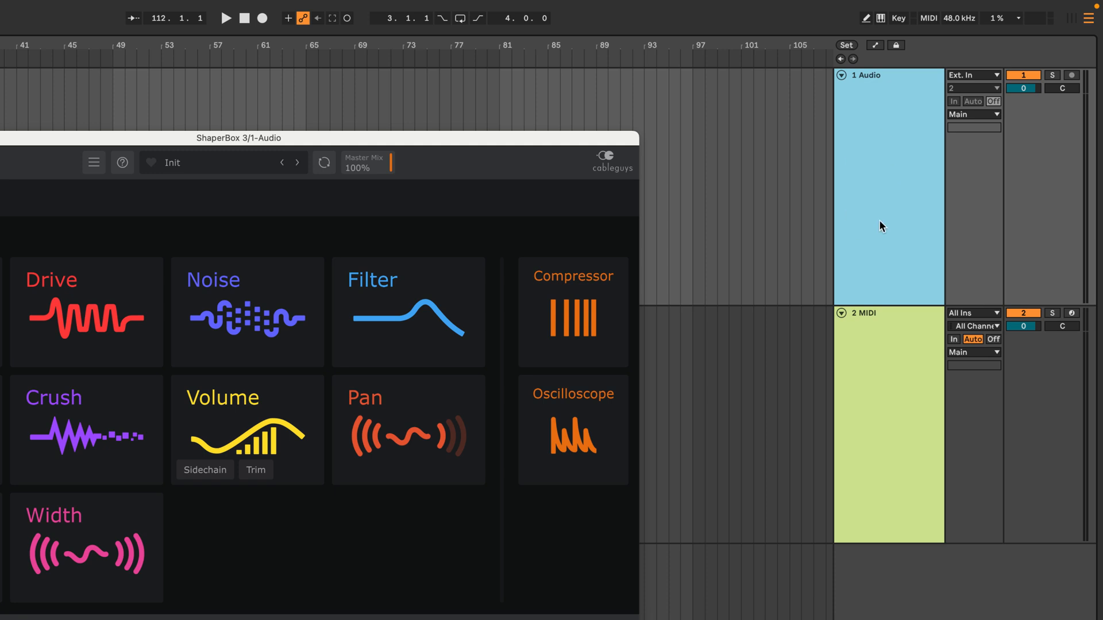
pyautogui.moveTo(886, 344)
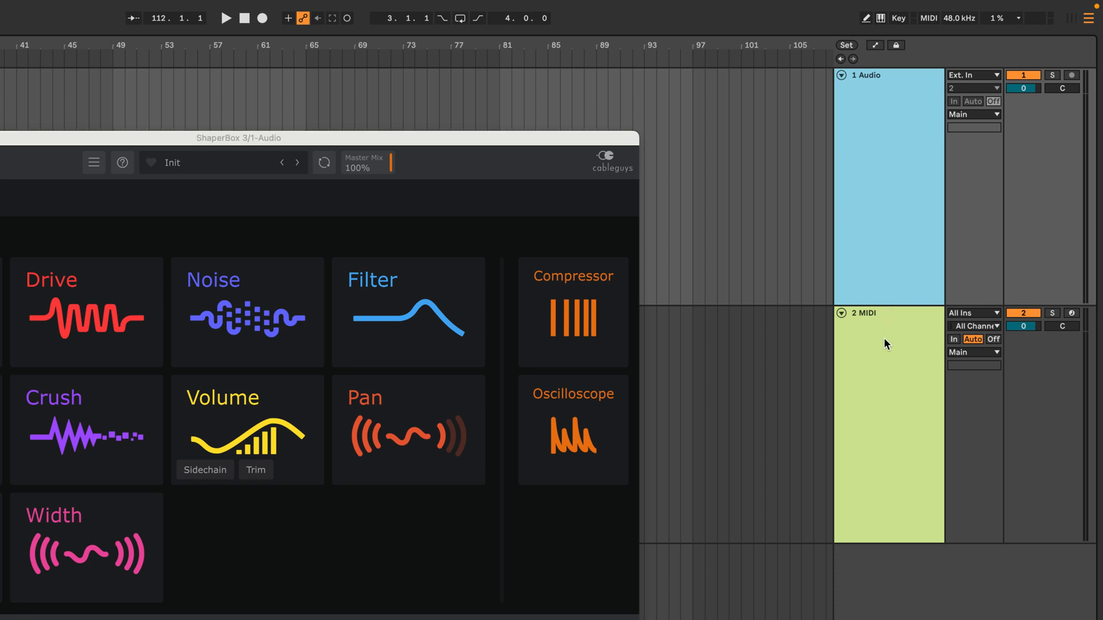
pyautogui.click(888, 182)
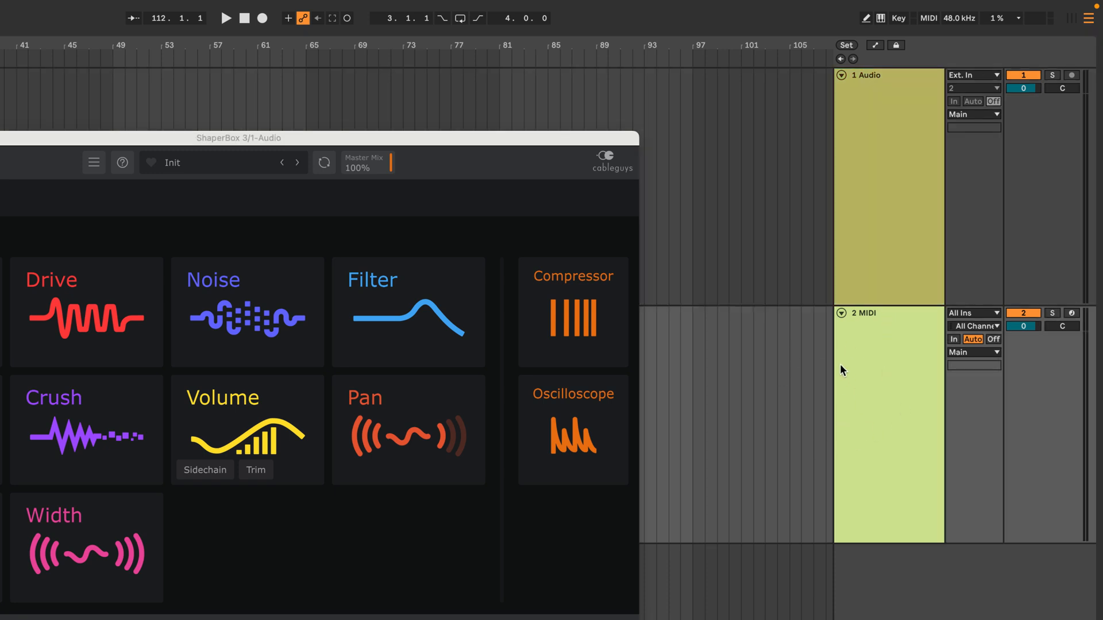
pyautogui.moveTo(865, 409)
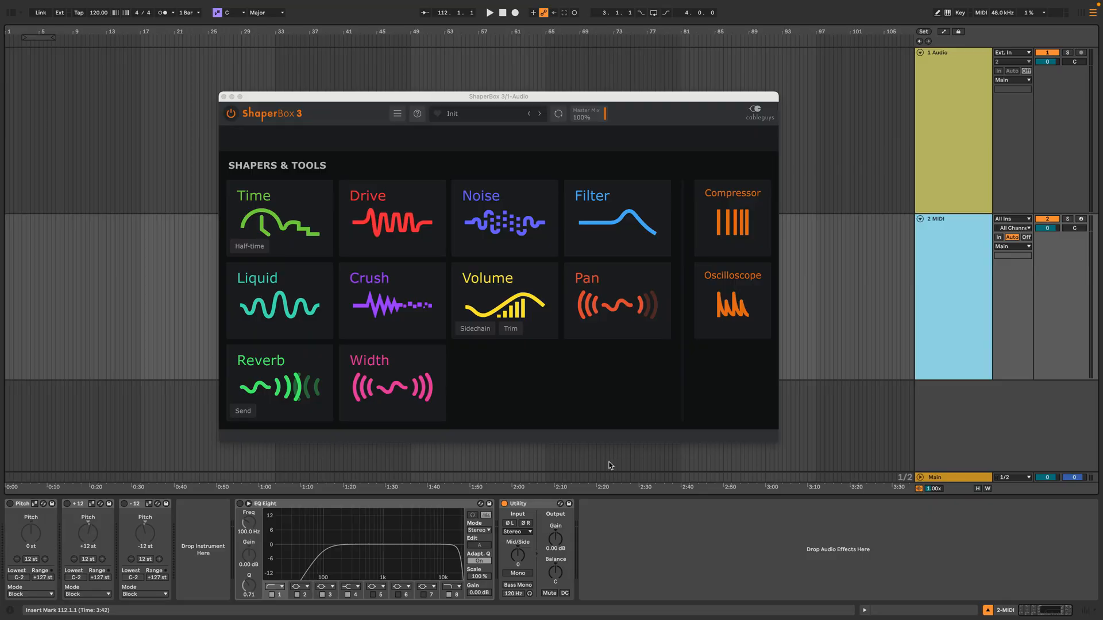
pyautogui.click(952, 295)
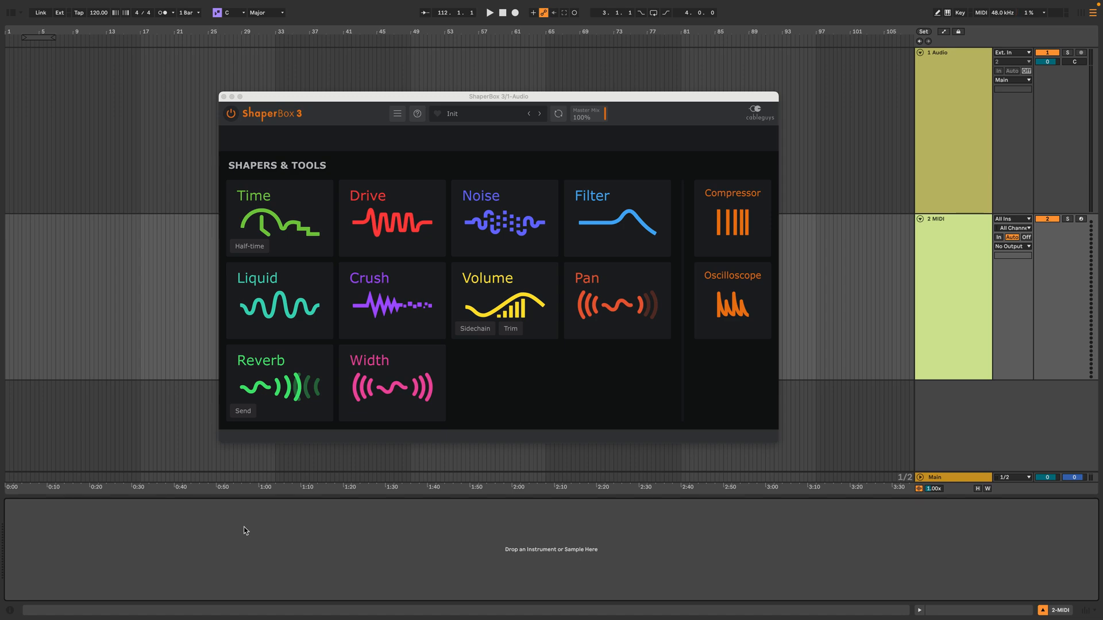
pyautogui.click(1012, 246)
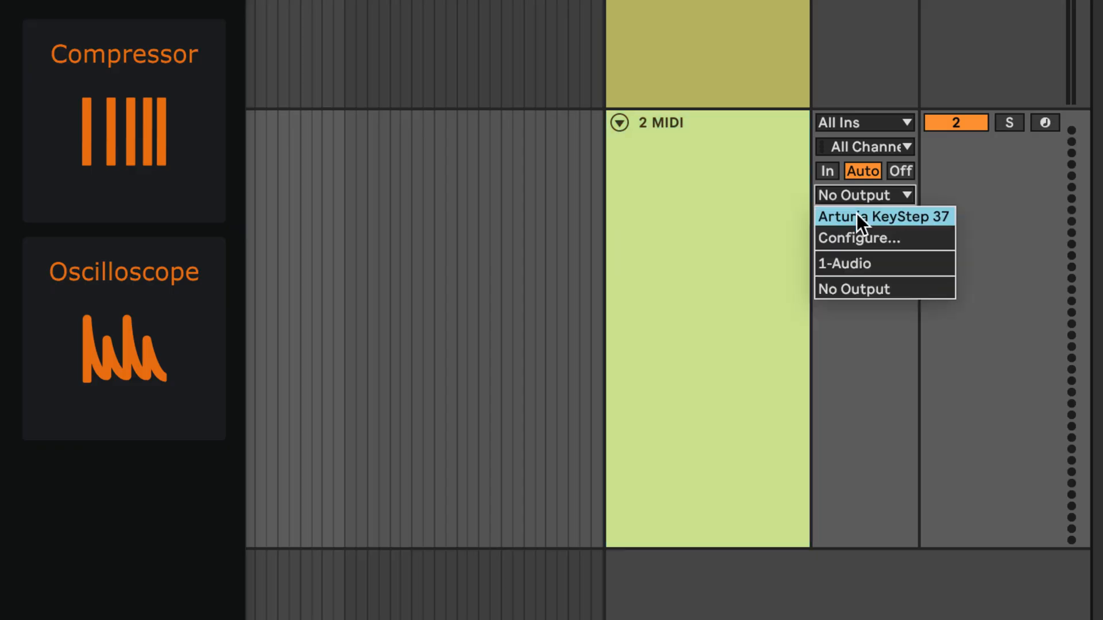
pyautogui.click(843, 263)
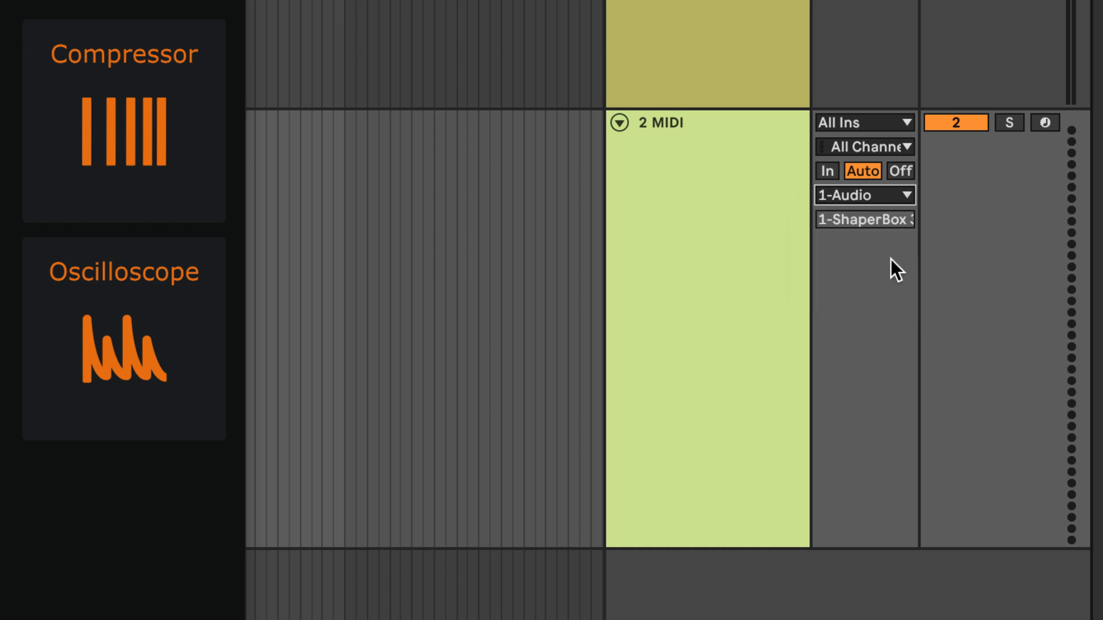
pyautogui.moveTo(893, 238)
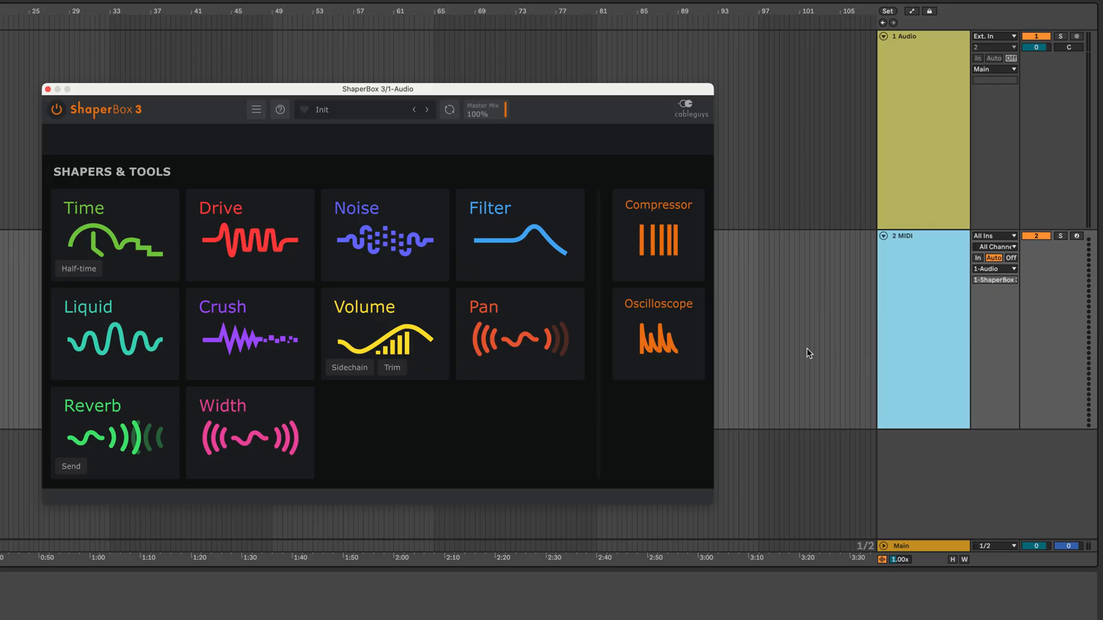
pyautogui.click(385, 333)
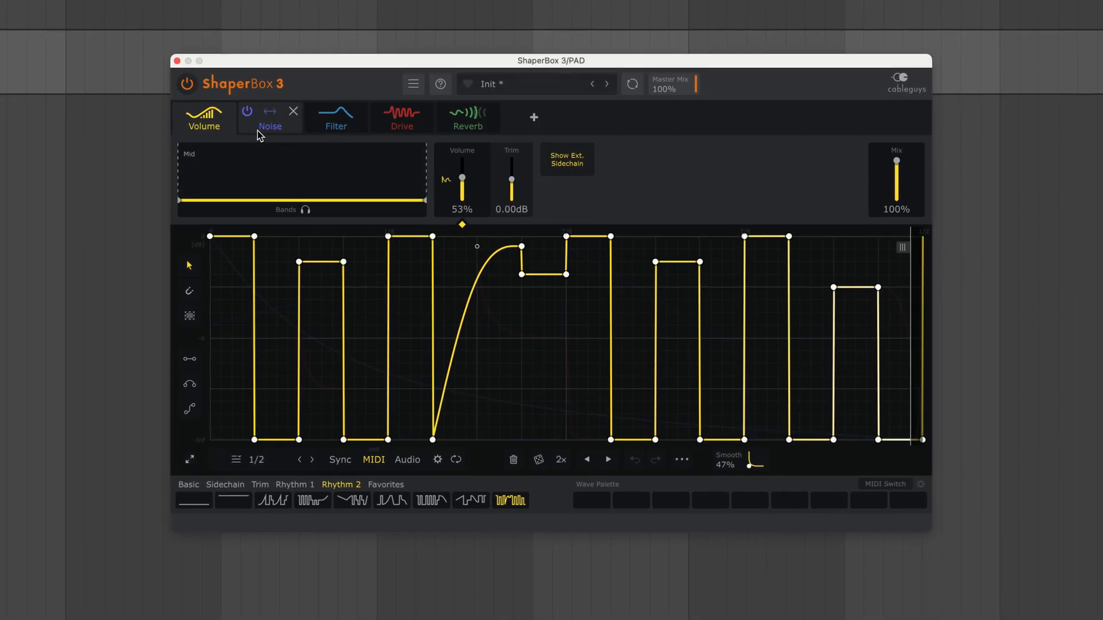
# - Add a Liquid shaper with a Sweep 2 wave and set its trigger mode to MIDI
pyautogui.click(533, 117)
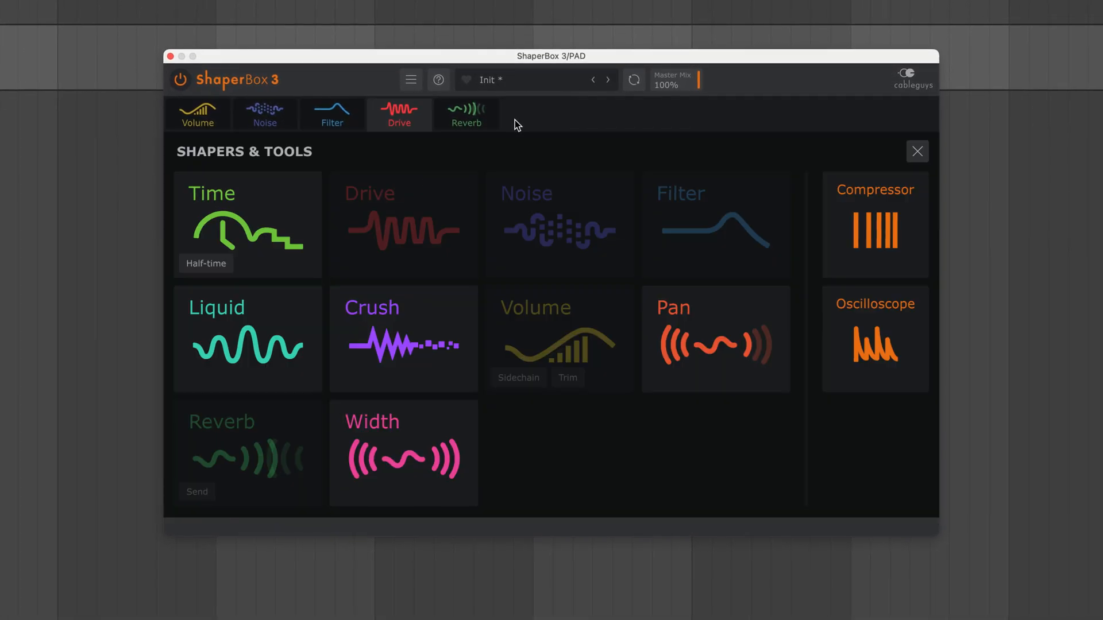
pyautogui.click(247, 338)
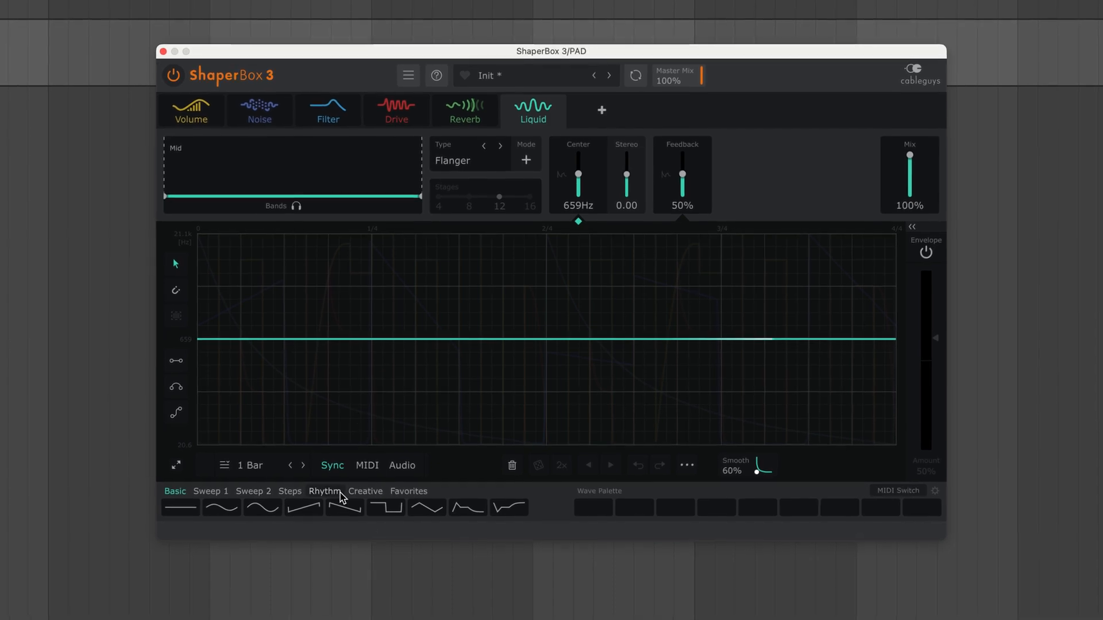
pyautogui.click(256, 511)
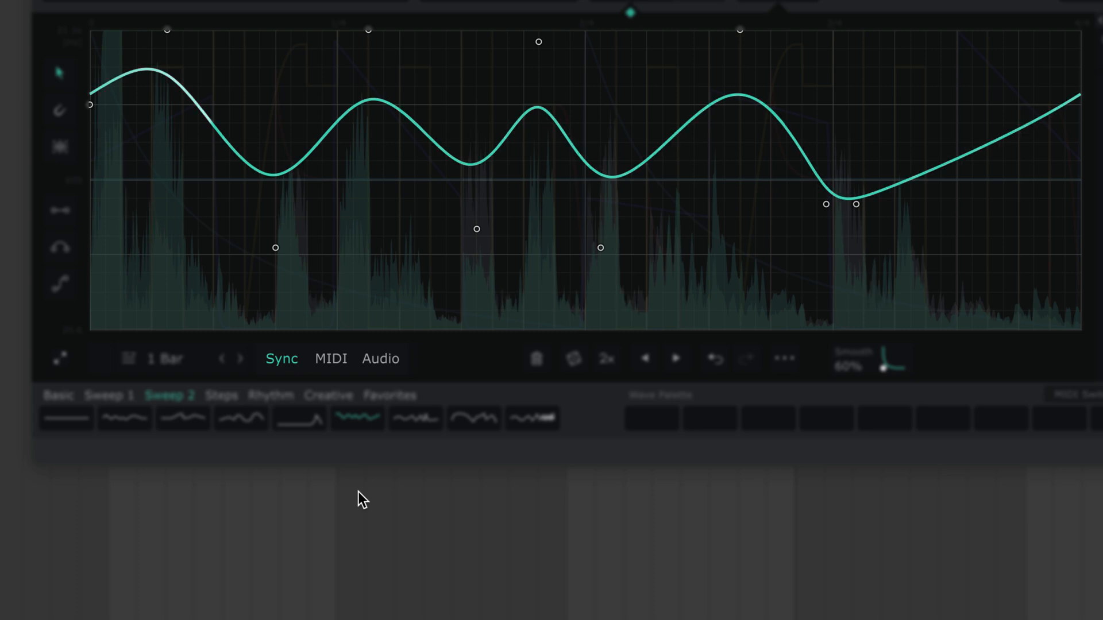
pyautogui.click(379, 359)
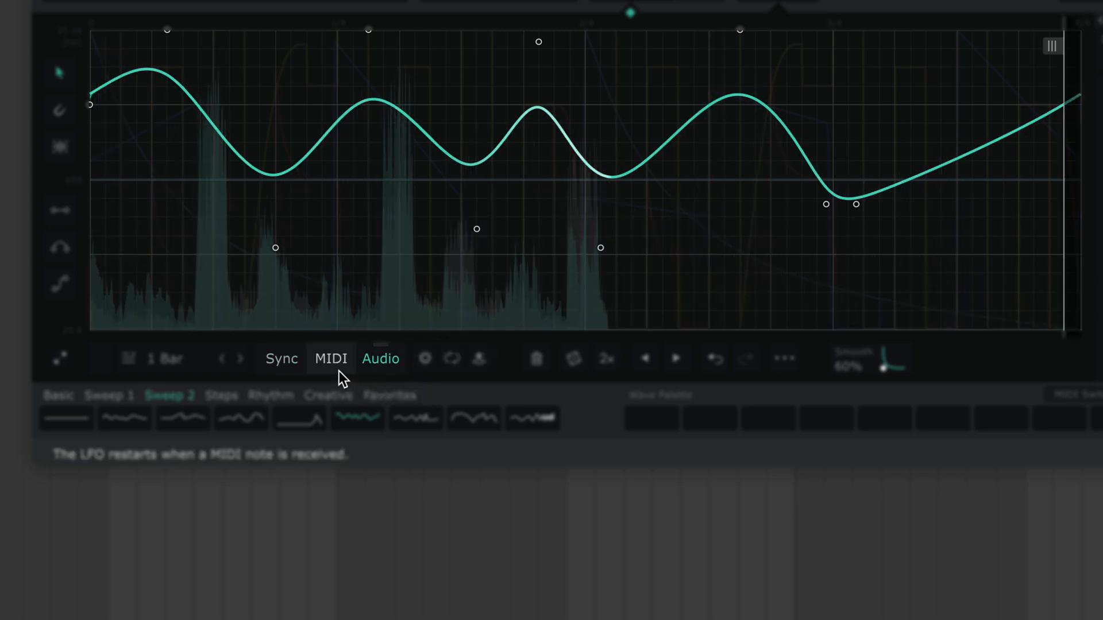
pyautogui.click(330, 359)
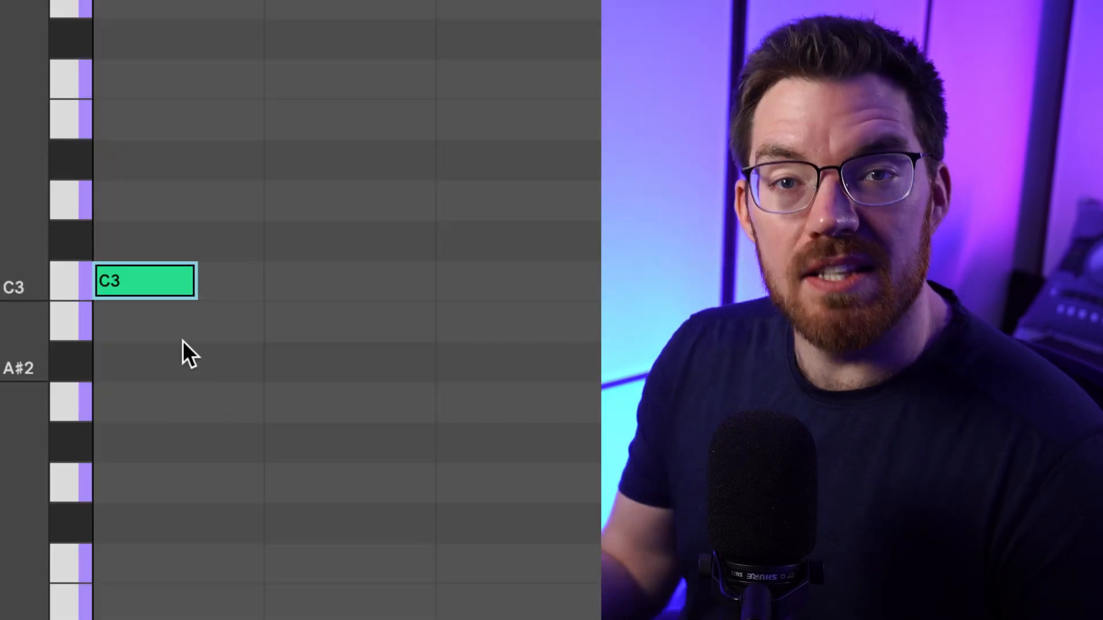
# - Show the clip of repeated C3 notes feeding the MIDI-mode Volume shaper
pyautogui.click(306, 281)
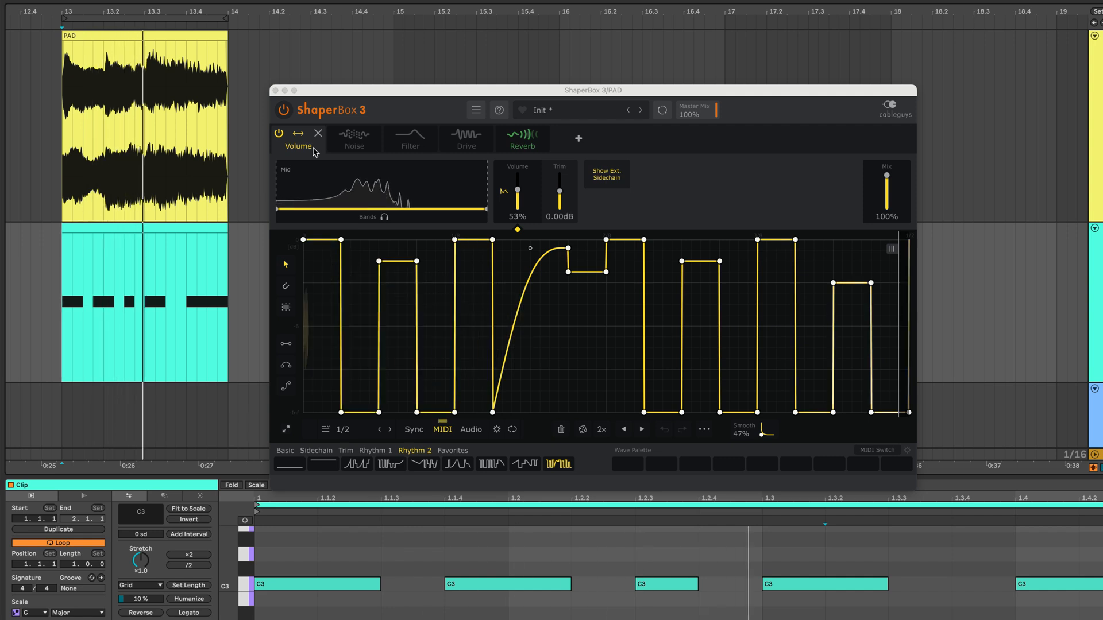
# - Turn on the Noise shaper and the Filter shaper in PAD's ShaperBox
pyautogui.click(355, 138)
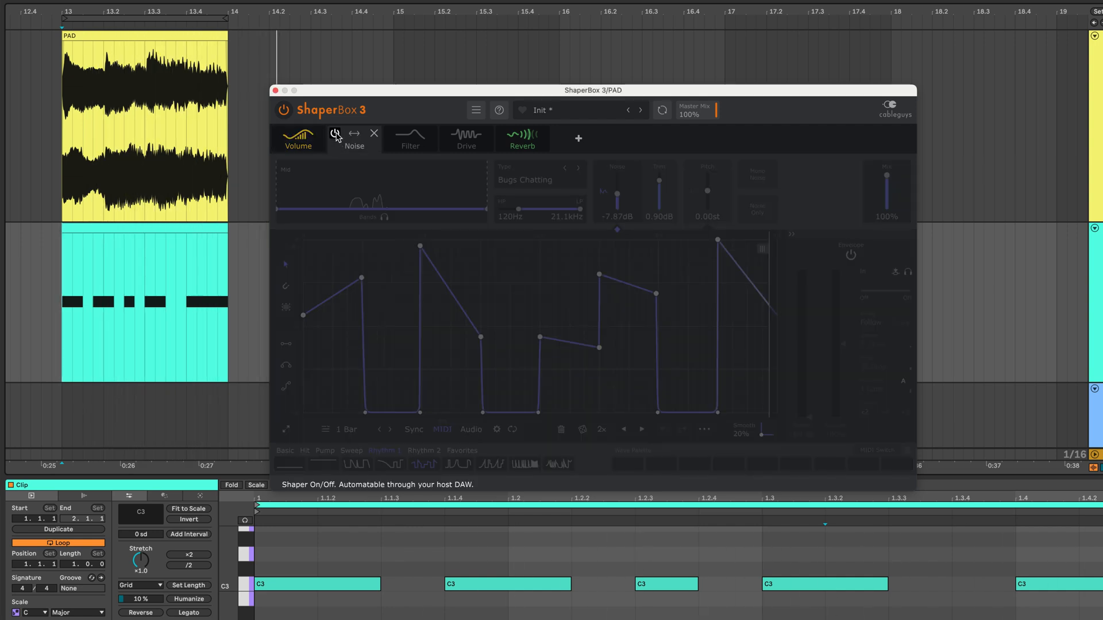
pyautogui.click(335, 134)
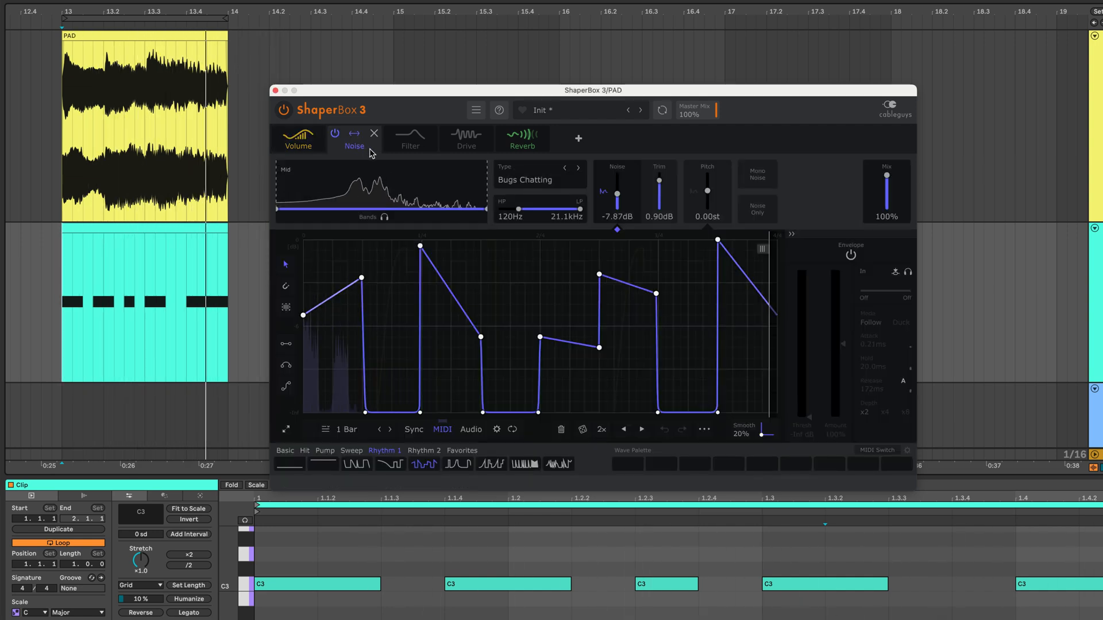
pyautogui.click(411, 139)
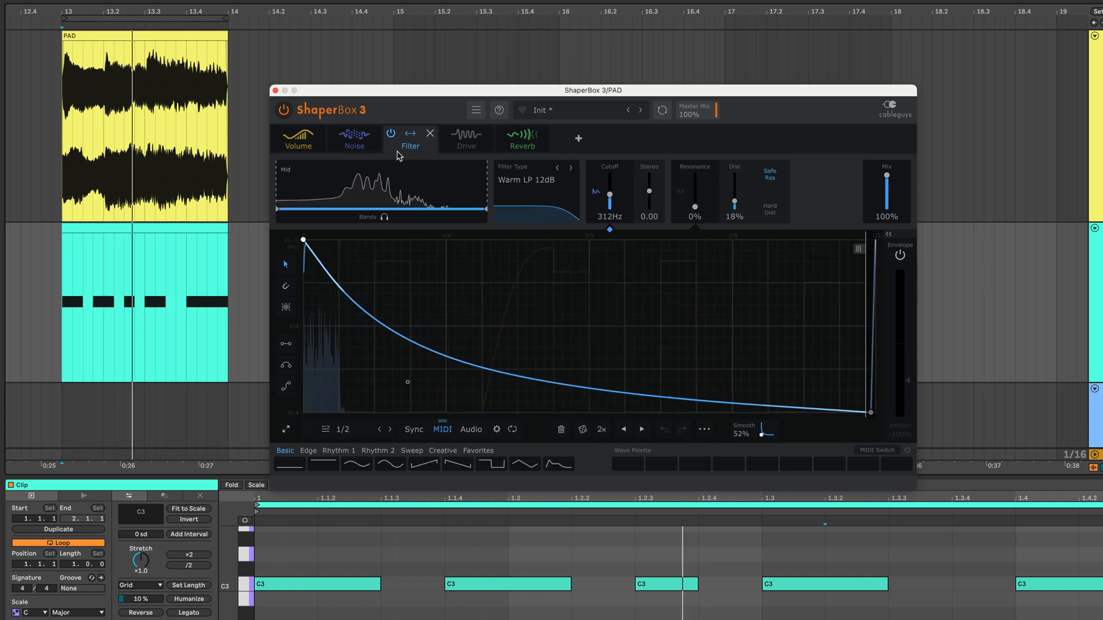
pyautogui.click(465, 138)
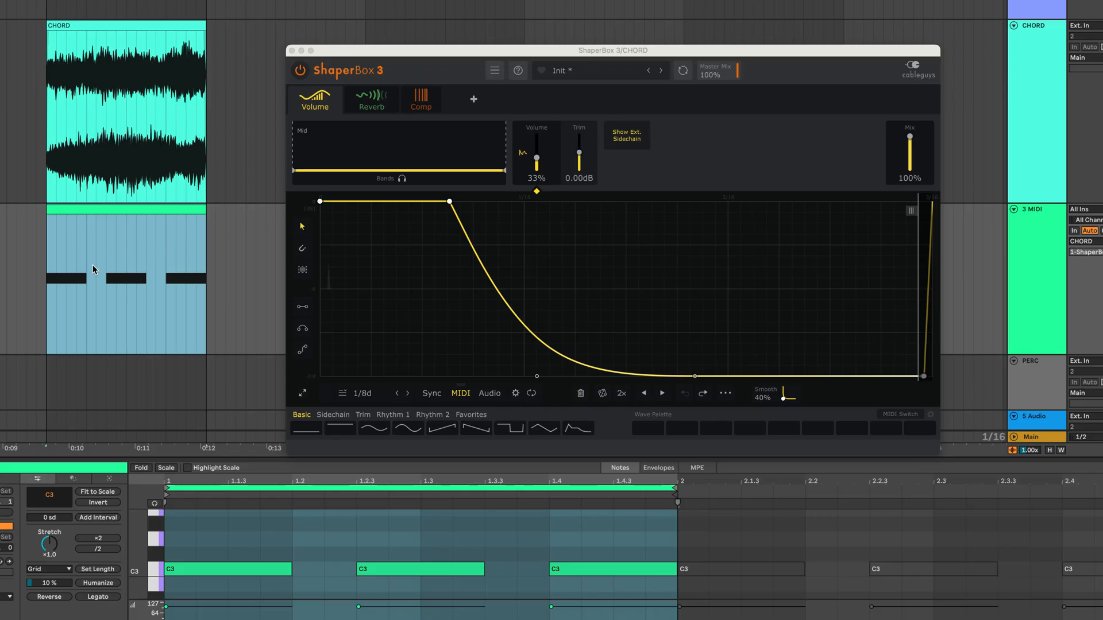
pyautogui.moveTo(435, 245)
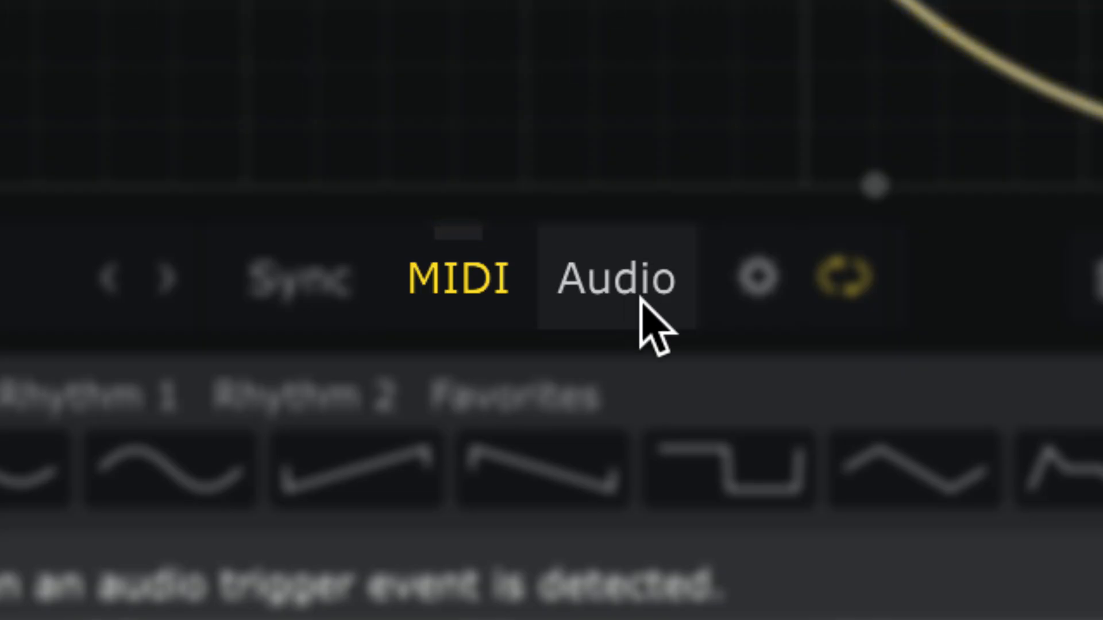
# - Switch the CHORD ShaperBox Volume shaper's trigger mode to Audio
pyautogui.click(614, 280)
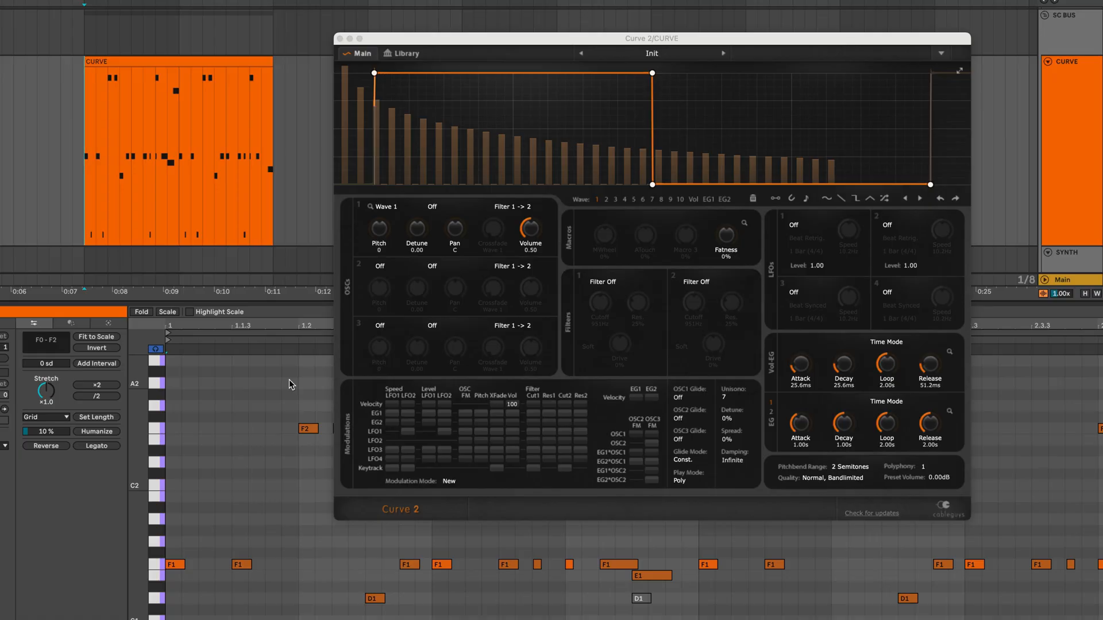
pyautogui.moveTo(201, 112)
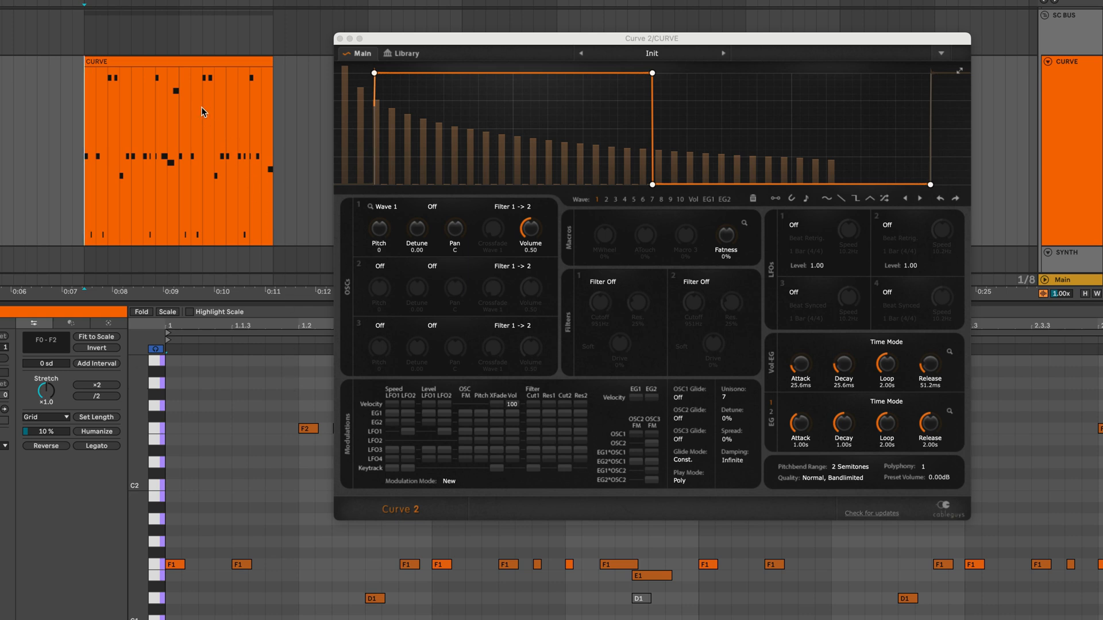
# - Select the CURVE track's note clip and set 7 MIDI's MIDI To output to CURVE
pyautogui.click(172, 65)
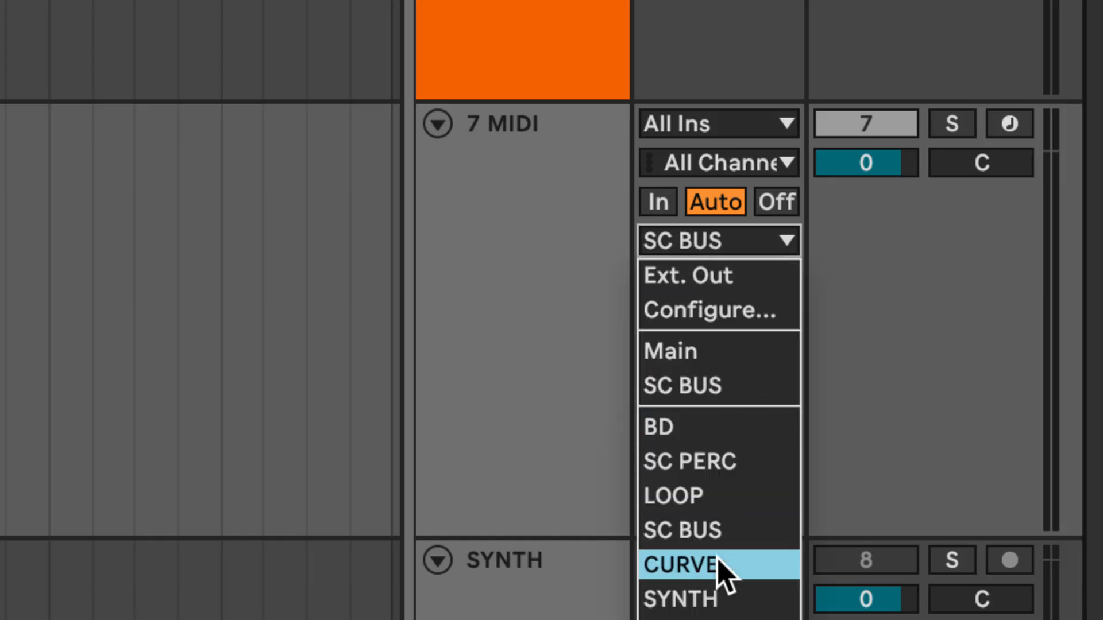
pyautogui.click(681, 565)
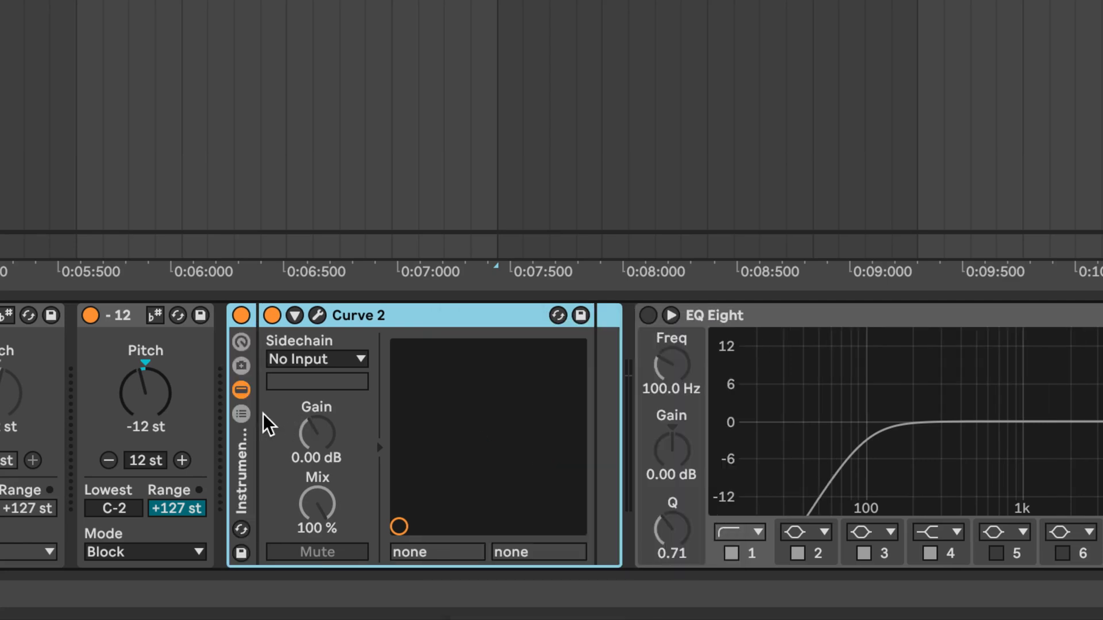
# - Set the rack's External Instrument MIDI To to CURVE, targeting 1-ShaperBox 3
pyautogui.click(240, 414)
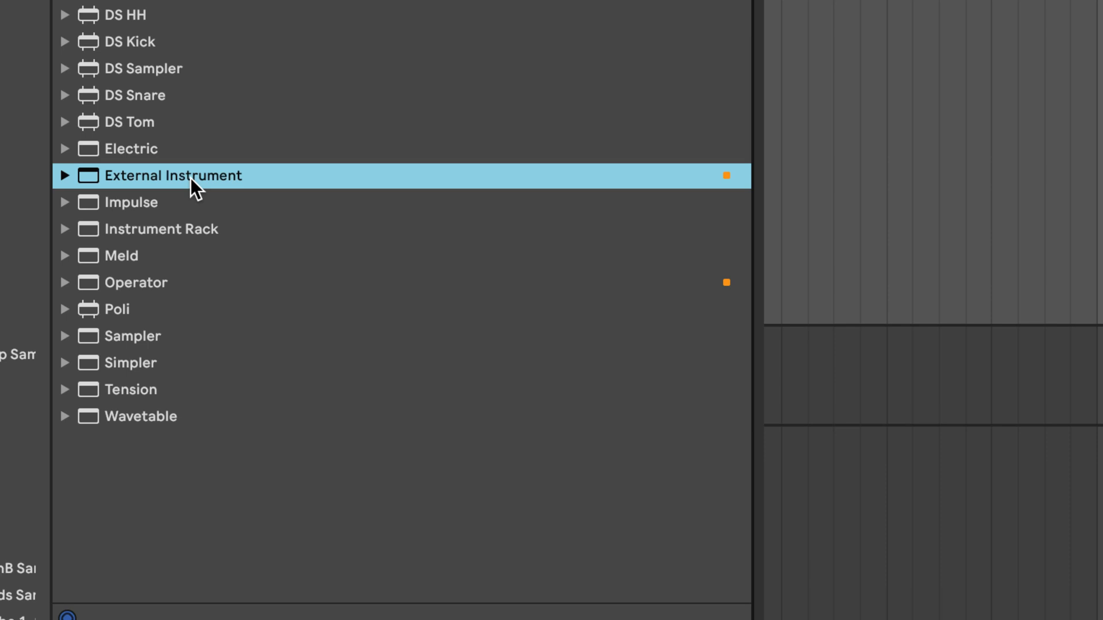
pyautogui.doubleClick(175, 175)
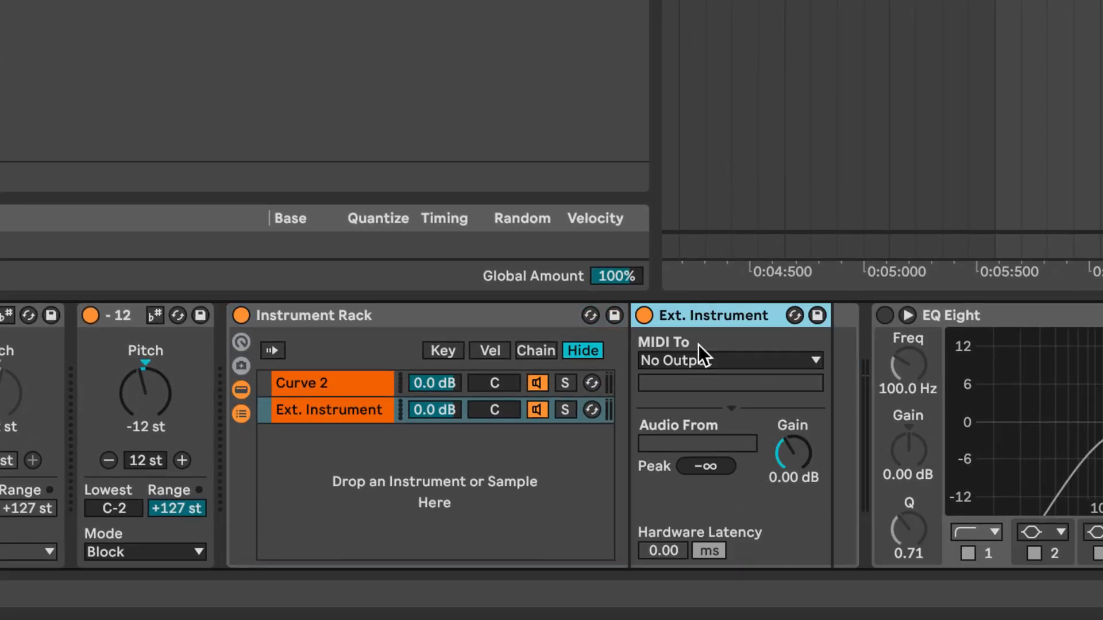
pyautogui.click(730, 360)
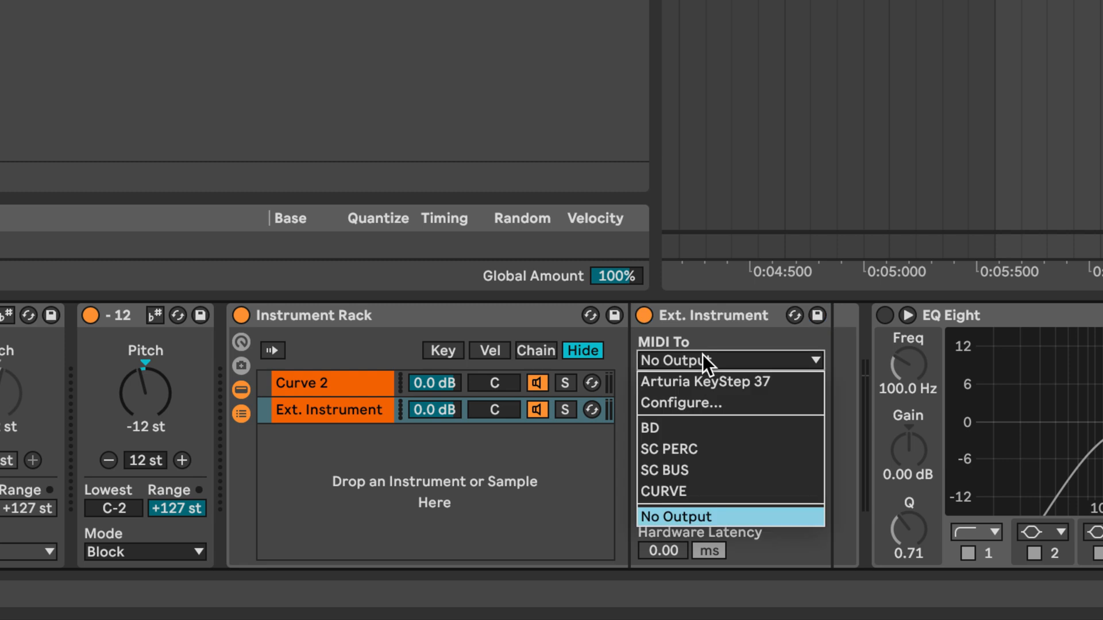
pyautogui.click(662, 491)
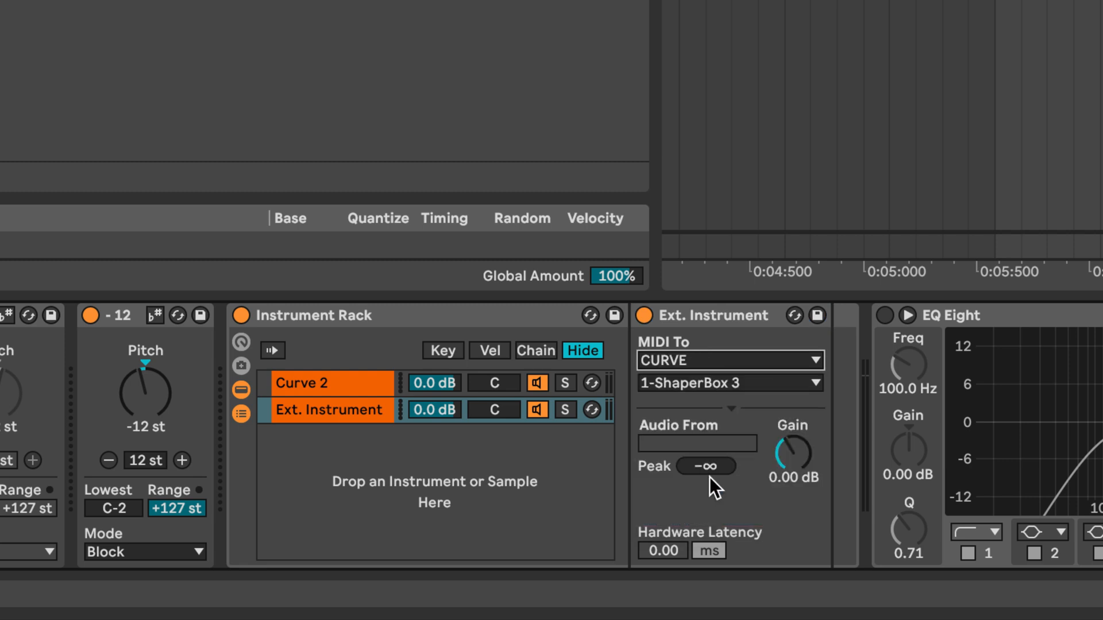
pyautogui.click(729, 382)
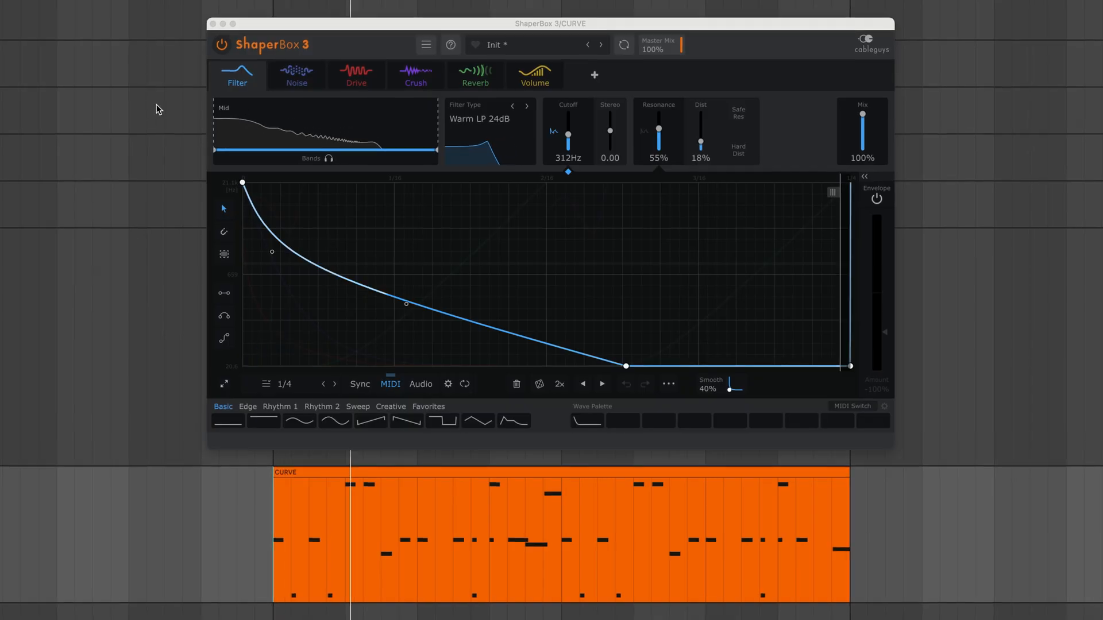
# - Preview the Noise, Drive, Crush and Reverb curves, then solo the Filter effect
pyautogui.click(296, 75)
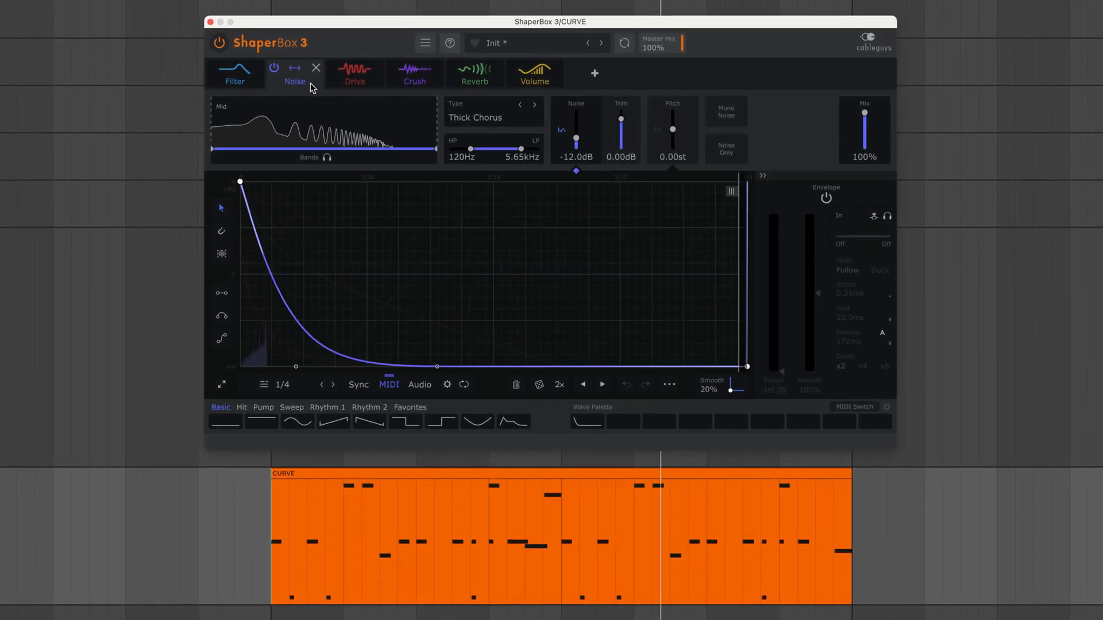
pyautogui.click(354, 72)
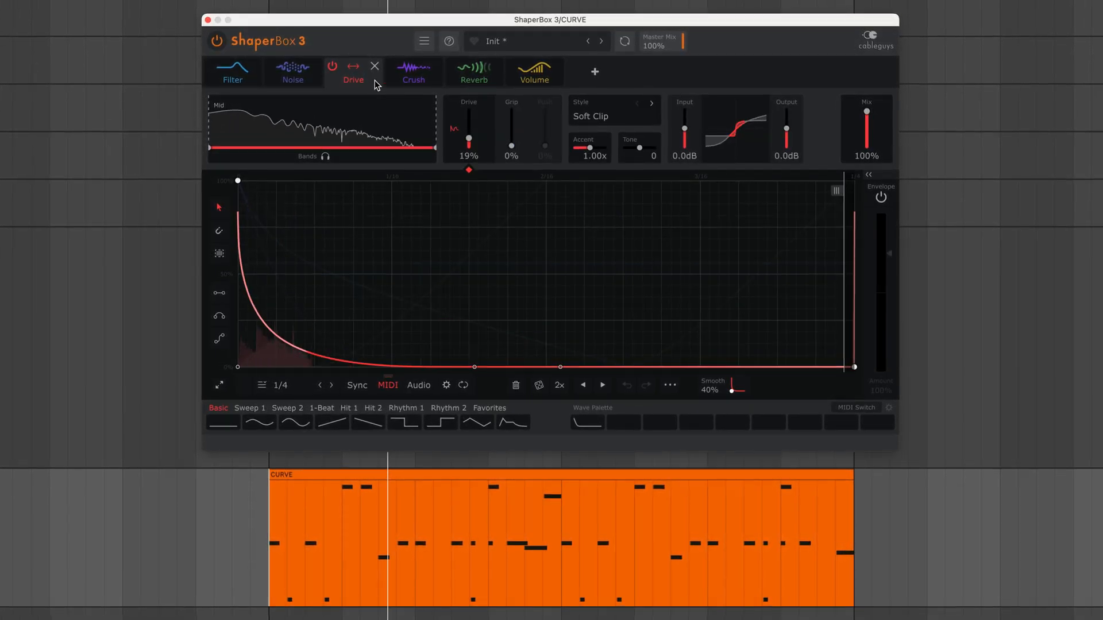
pyautogui.click(413, 70)
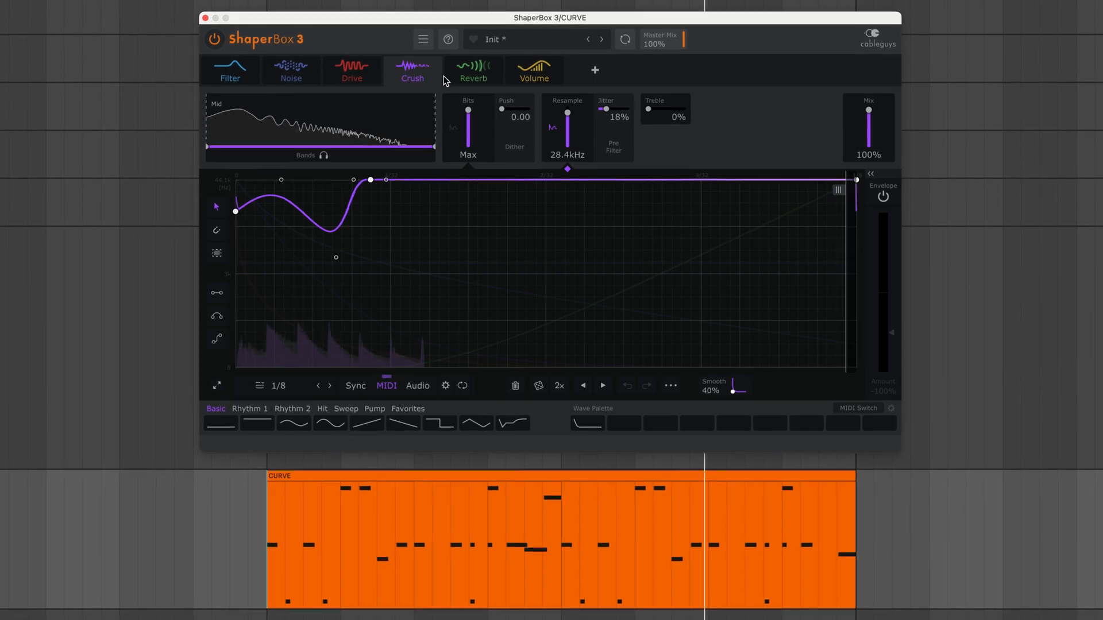
pyautogui.click(473, 70)
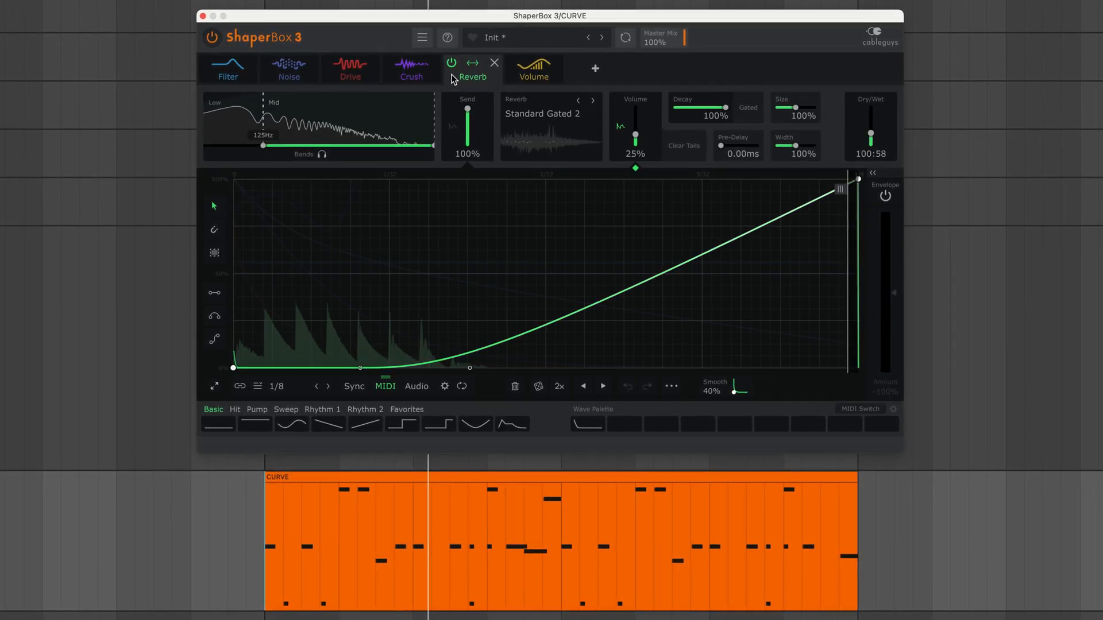
pyautogui.click(228, 69)
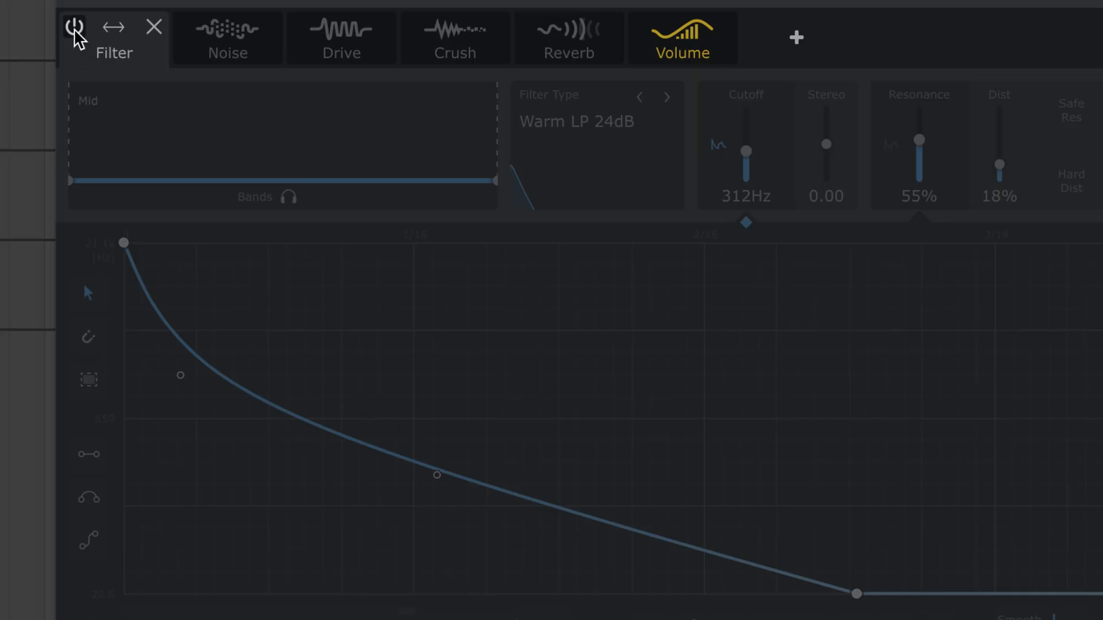
pyautogui.click(75, 27)
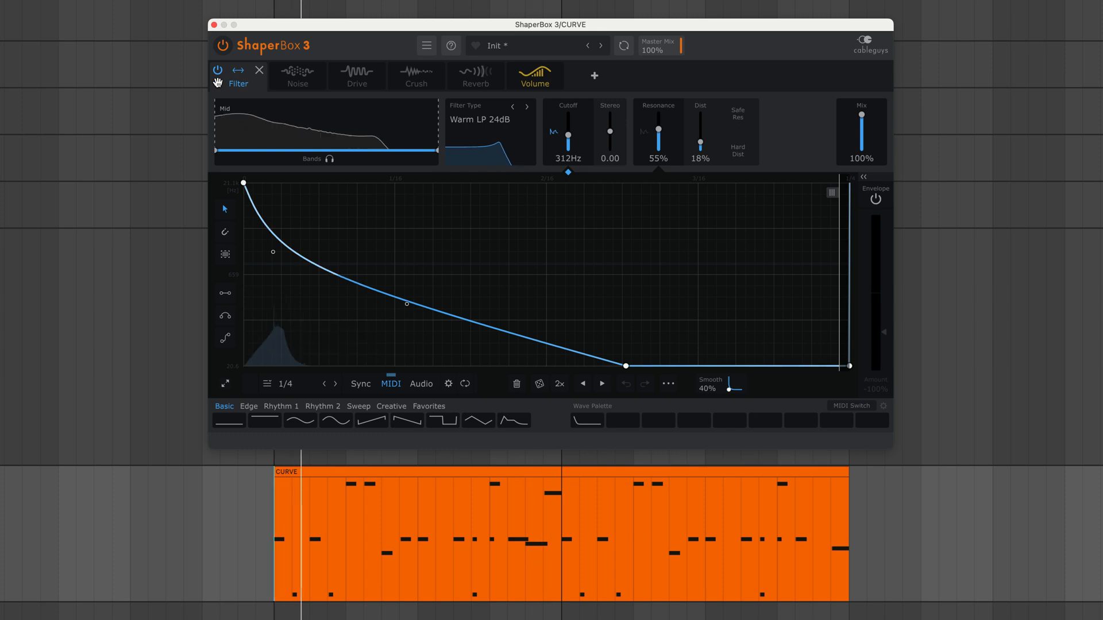
# - Re-enable the Noise, Drive and Crush effects one at a time
pyautogui.click(297, 76)
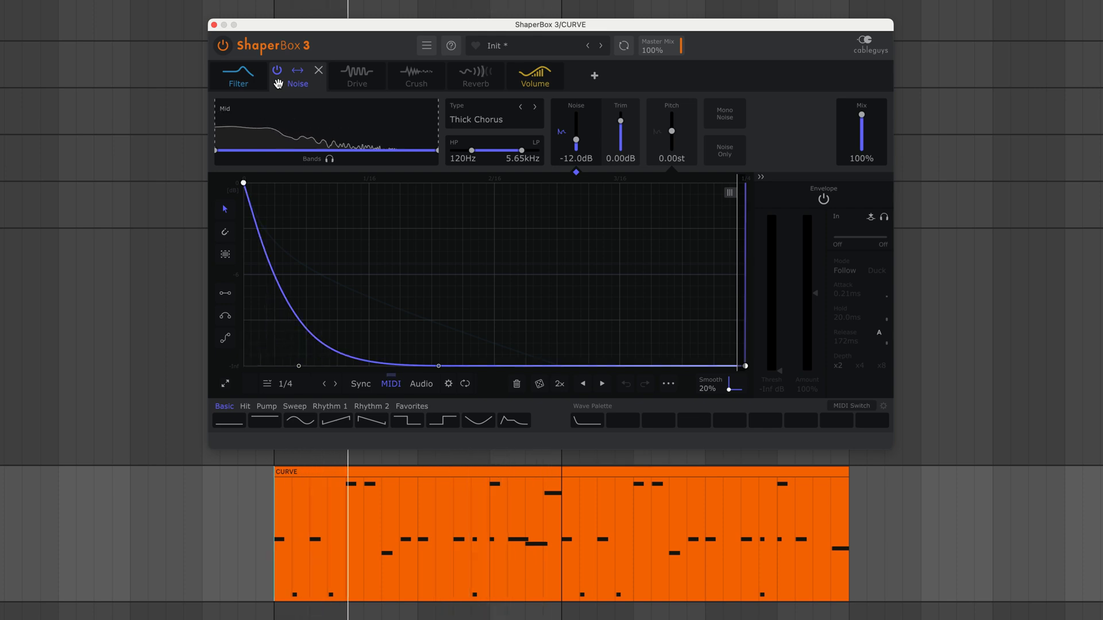
pyautogui.click(357, 76)
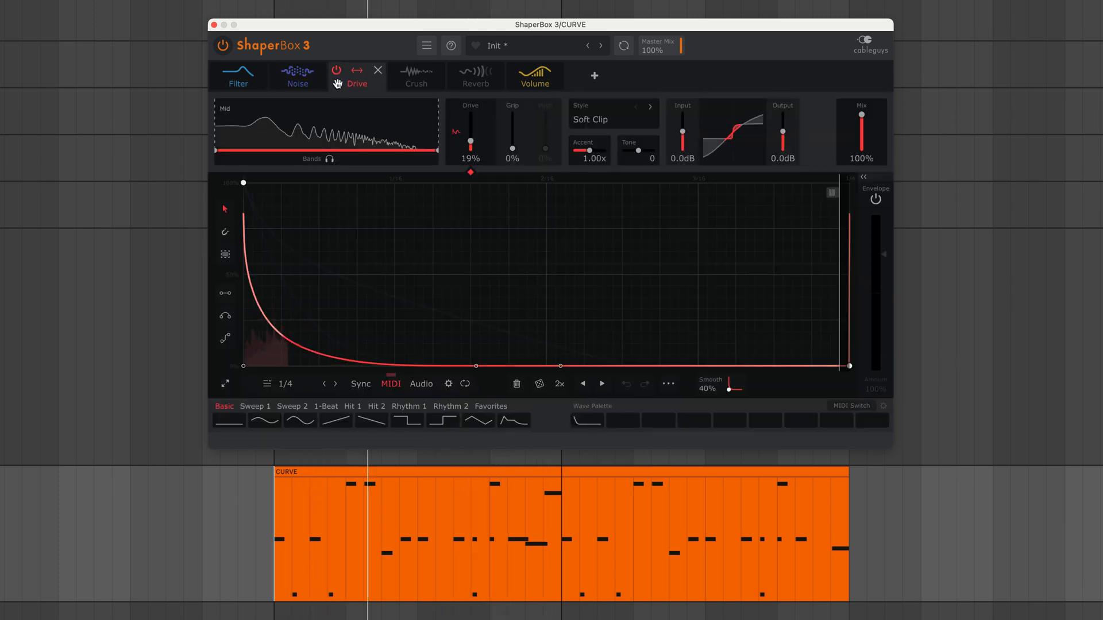
pyautogui.click(415, 76)
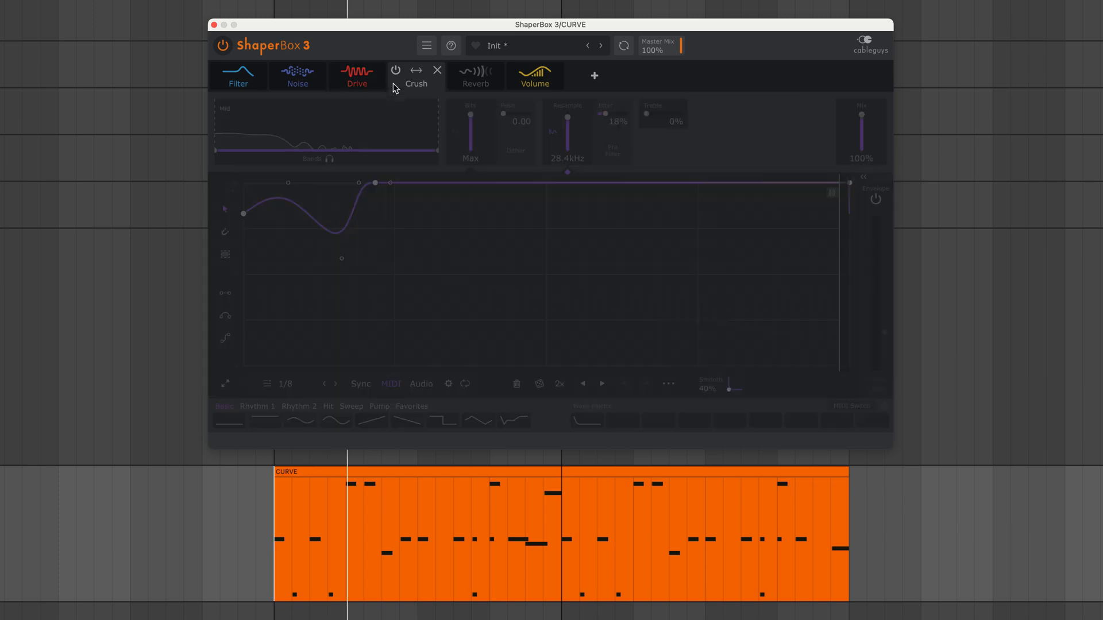
pyautogui.click(395, 69)
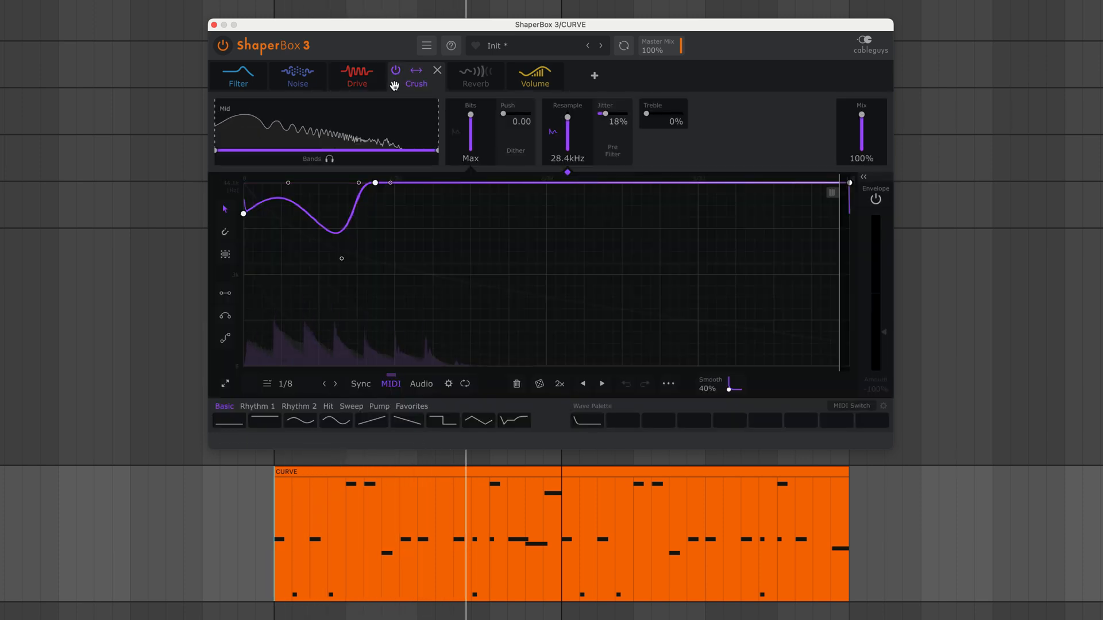
pyautogui.click(476, 73)
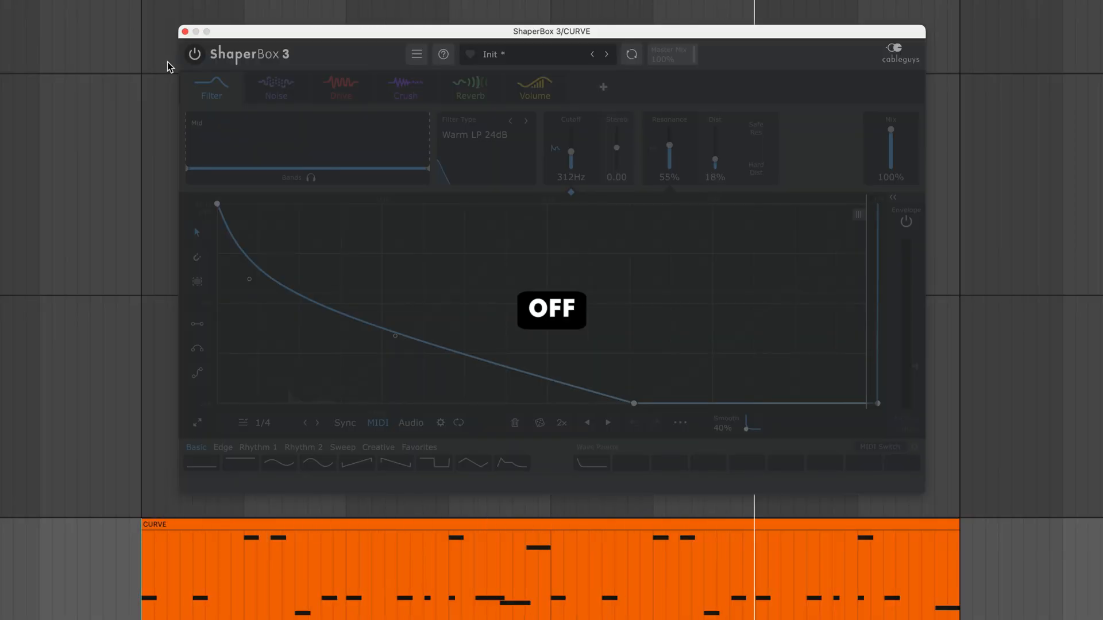
pyautogui.click(194, 54)
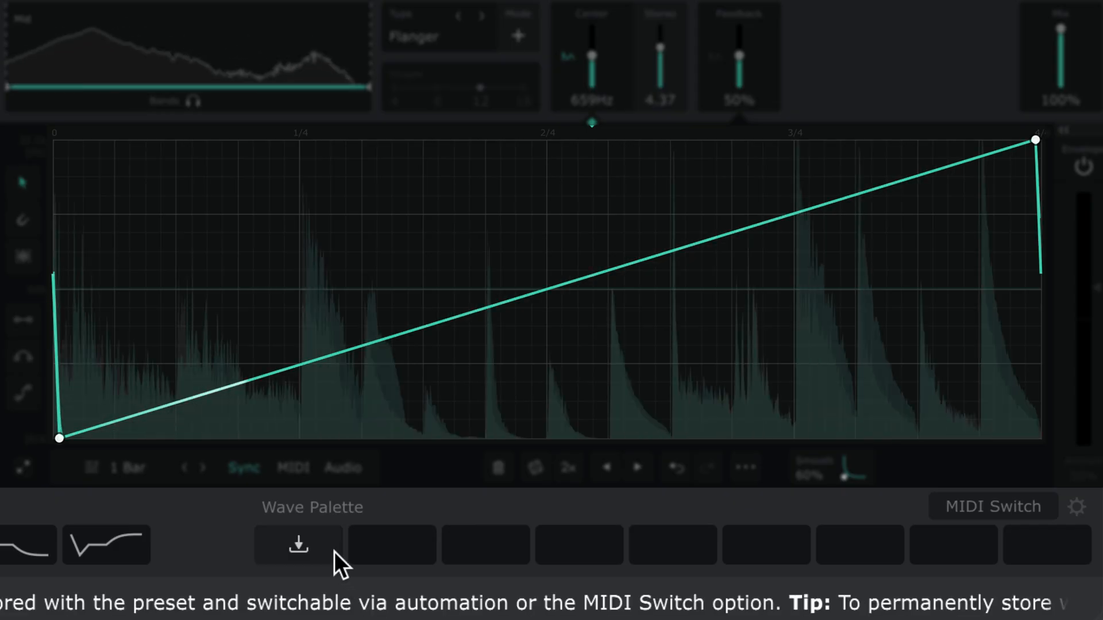
# - Save the ramp and S-curve to slots 1–2, overwrite and clear slot 3, reload slot 1
pyautogui.click(298, 545)
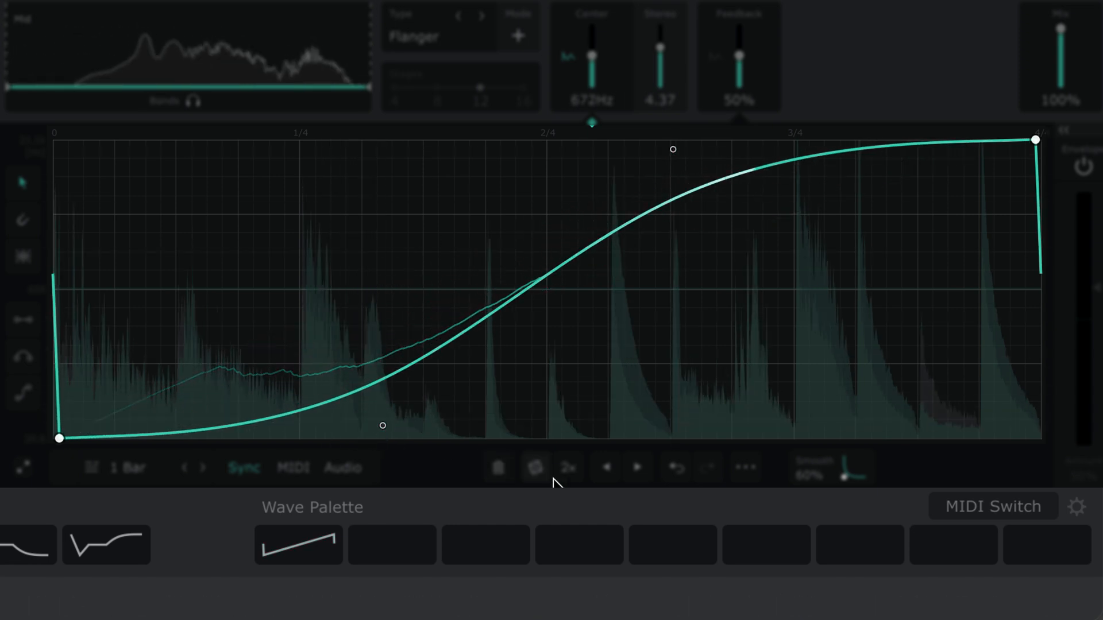
pyautogui.click(392, 546)
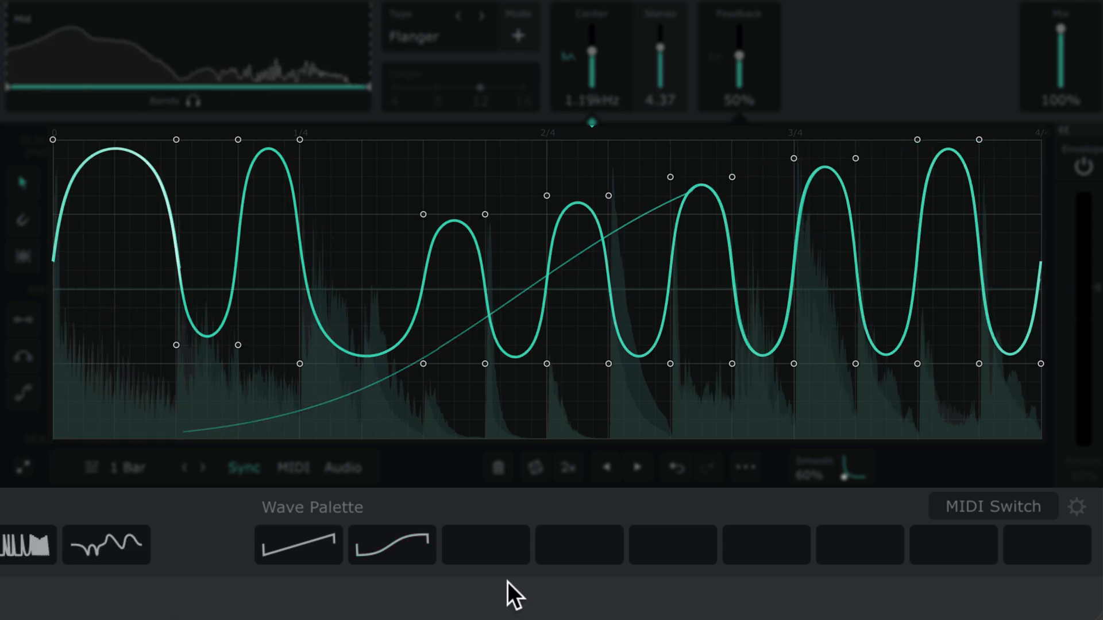
pyautogui.click(486, 545)
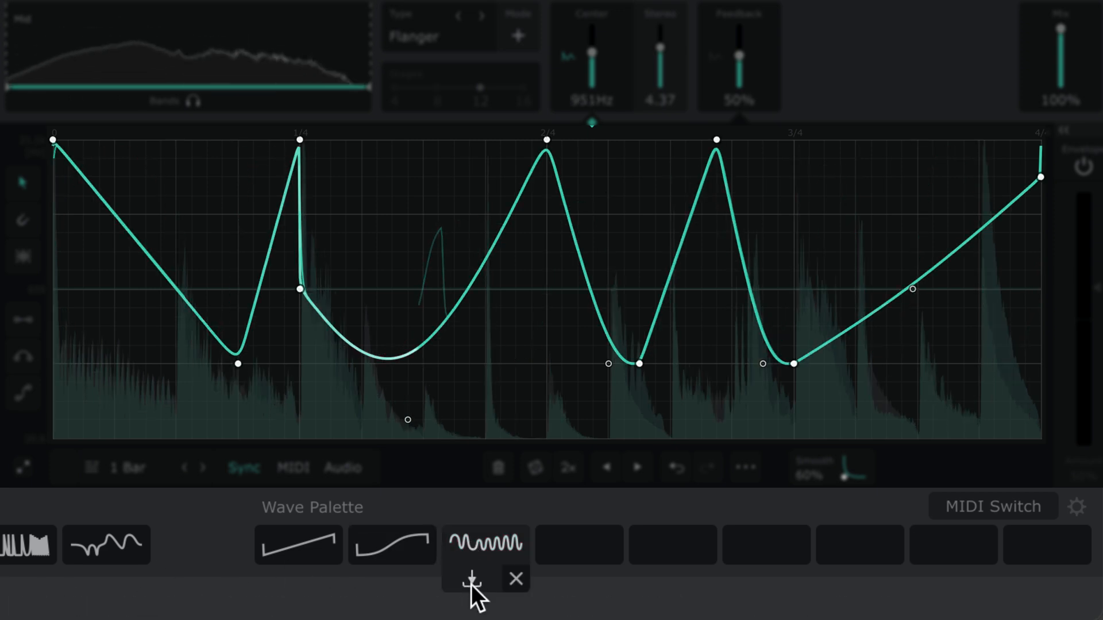
pyautogui.click(485, 543)
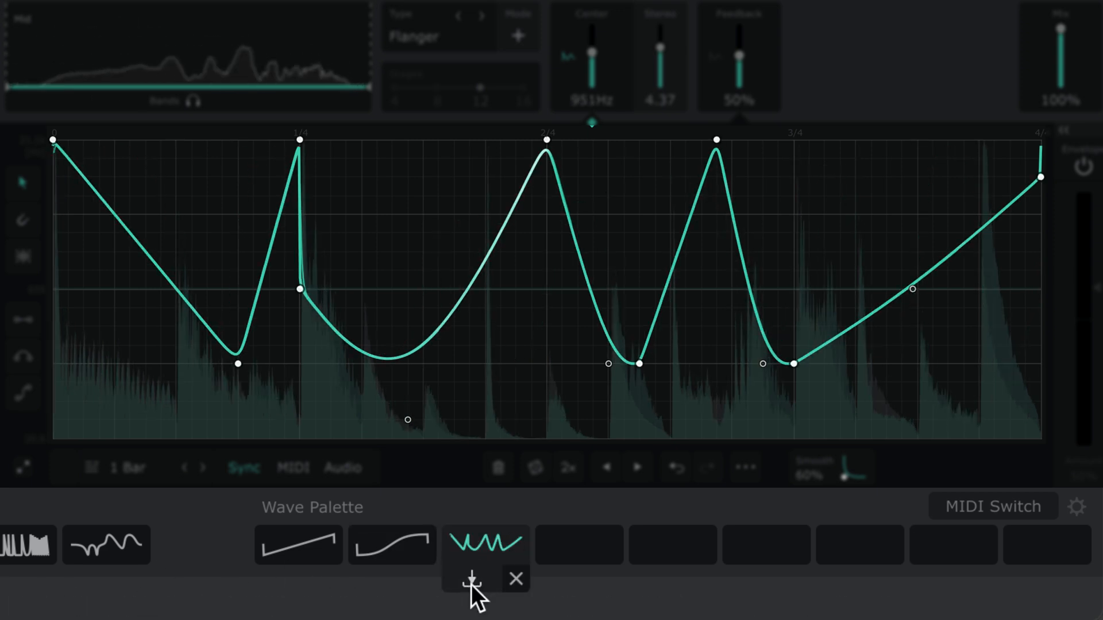
pyautogui.moveTo(515, 580)
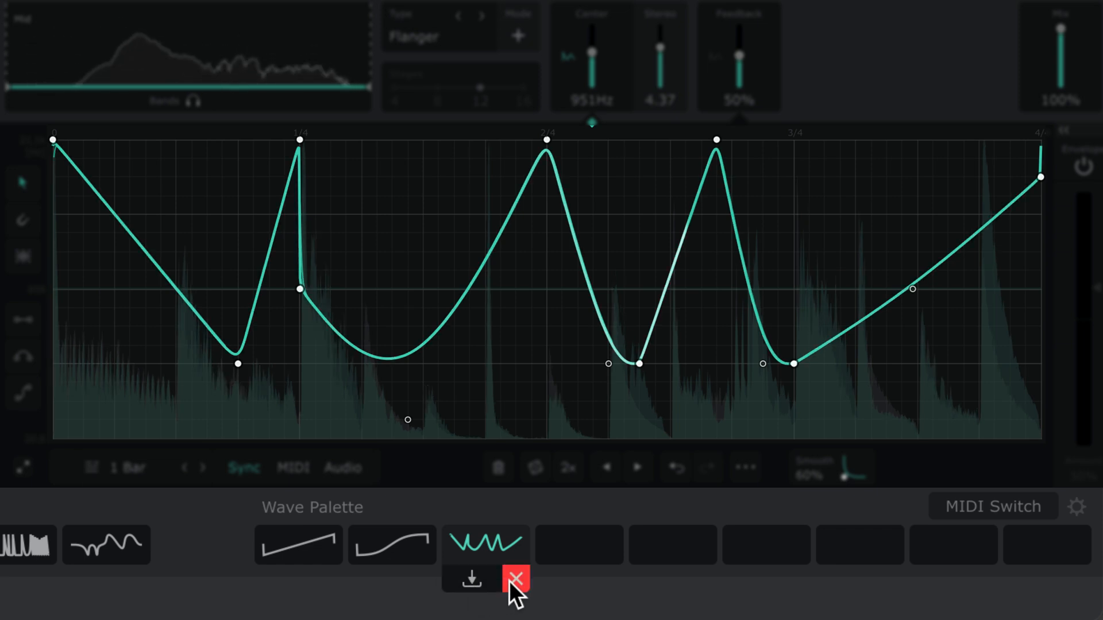
pyautogui.click(515, 581)
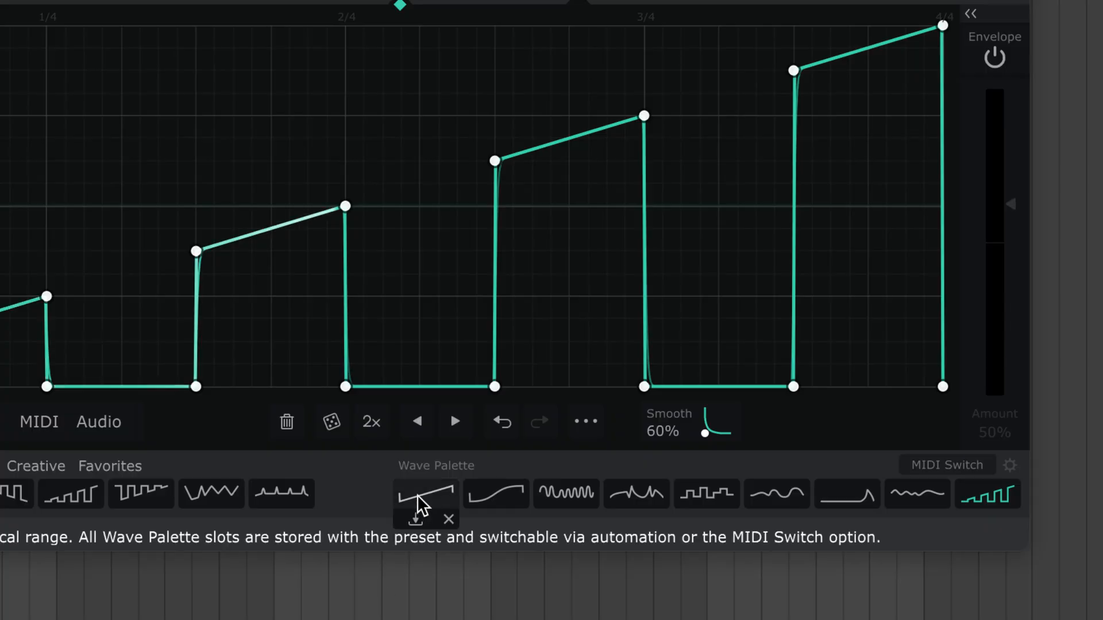
pyautogui.click(636, 492)
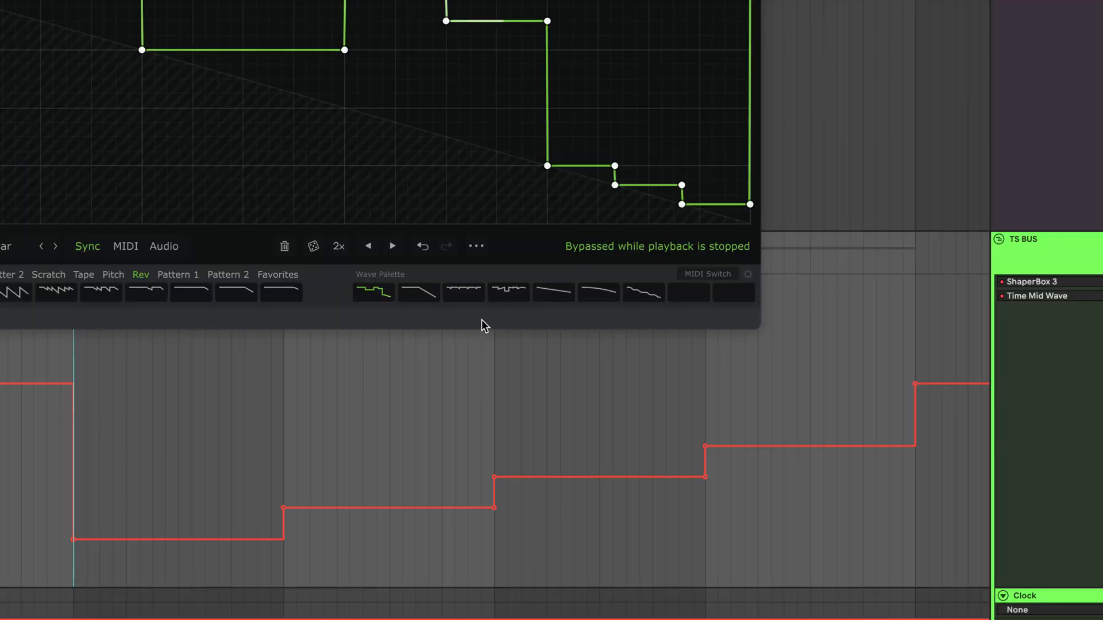
pyautogui.moveTo(77, 363)
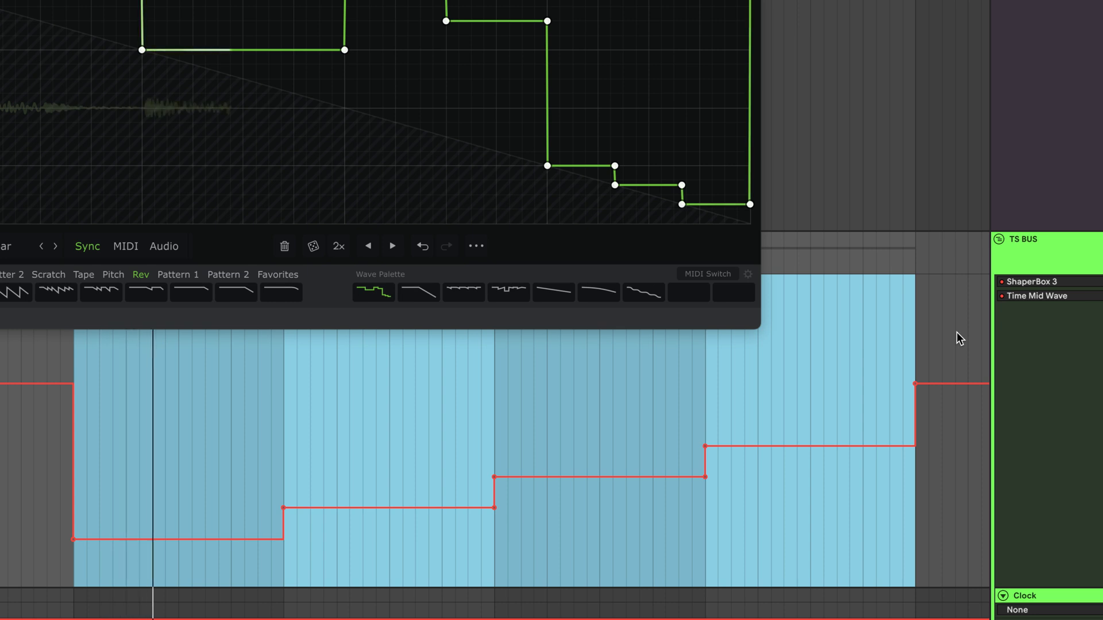
# - Play the TS BUS automated region to hear the Wave Palette slots switching
pyautogui.click(417, 292)
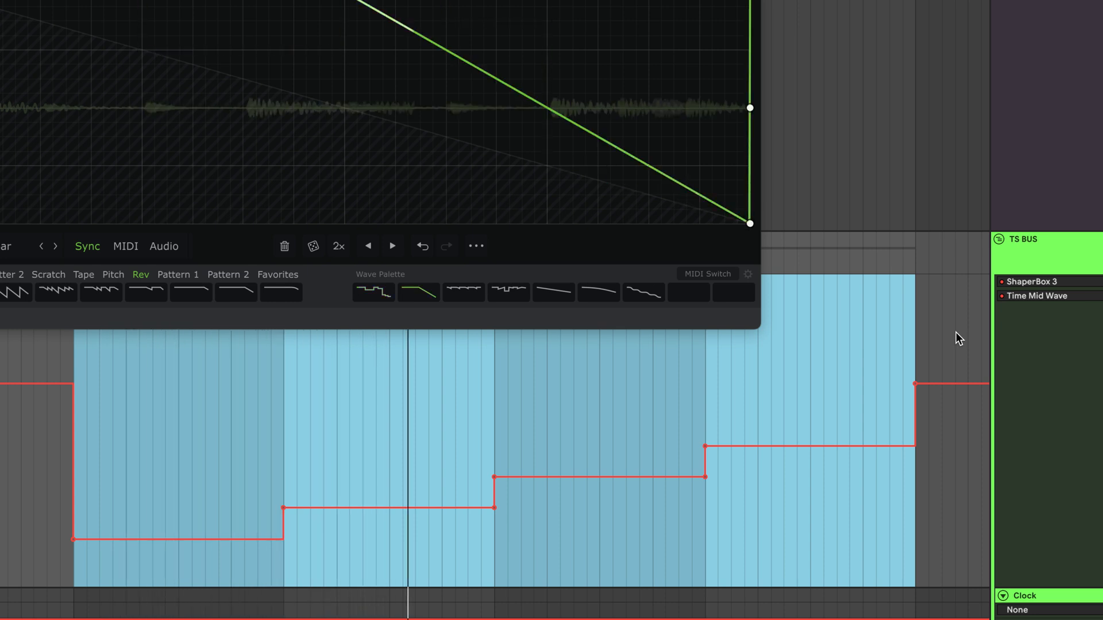
pyautogui.click(463, 291)
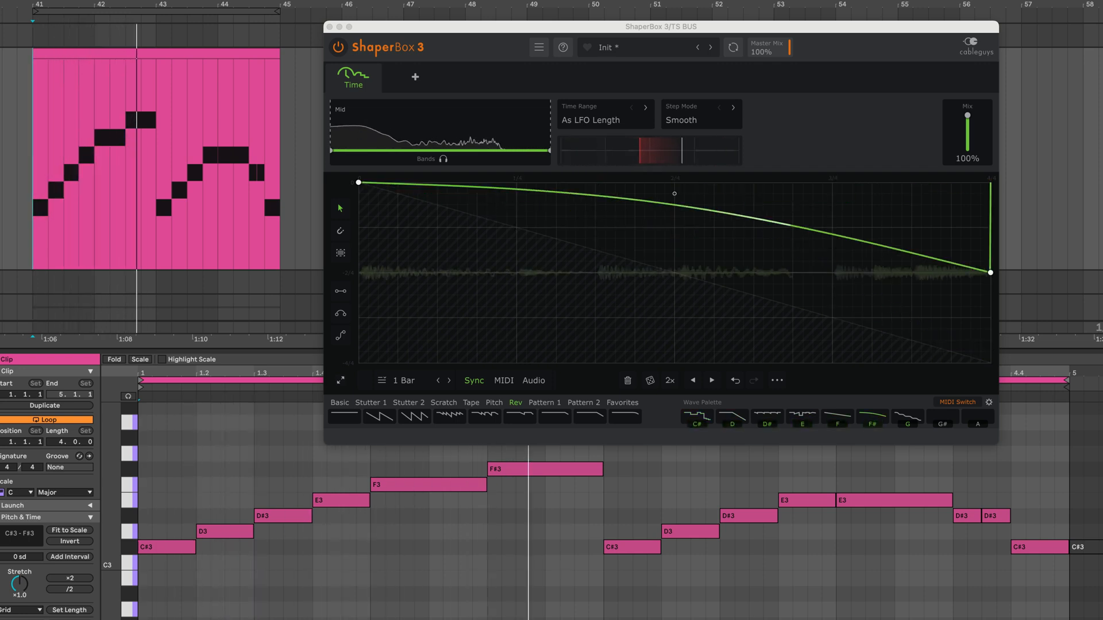
# - Check ShaperBox on Curve 2 and GATE BUS, then load the C# palette filter wave
pyautogui.click(802, 419)
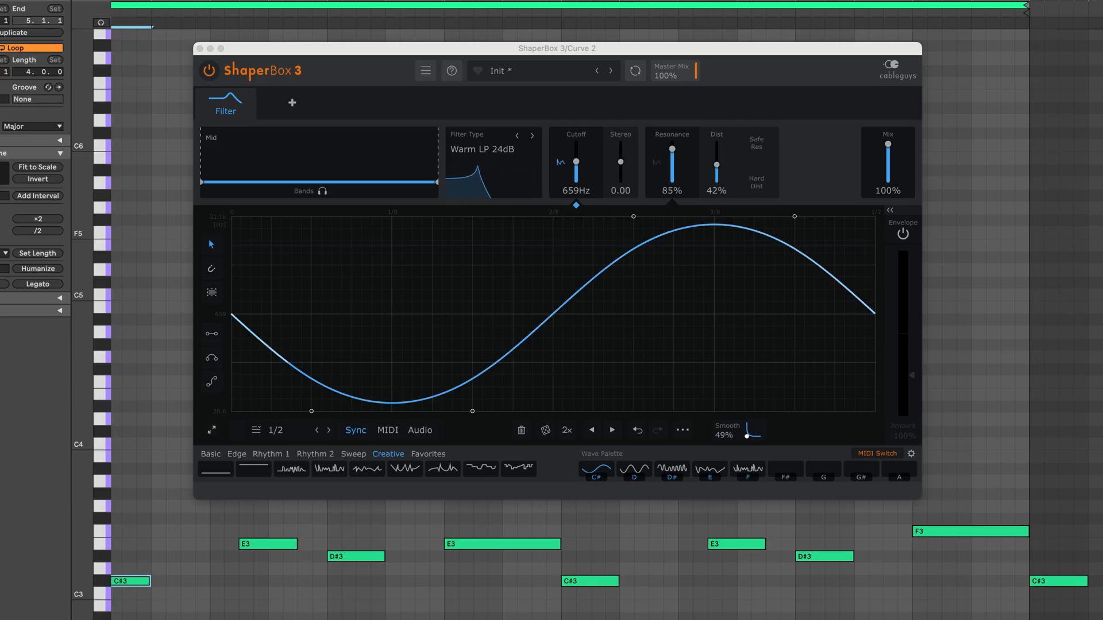
pyautogui.click(708, 467)
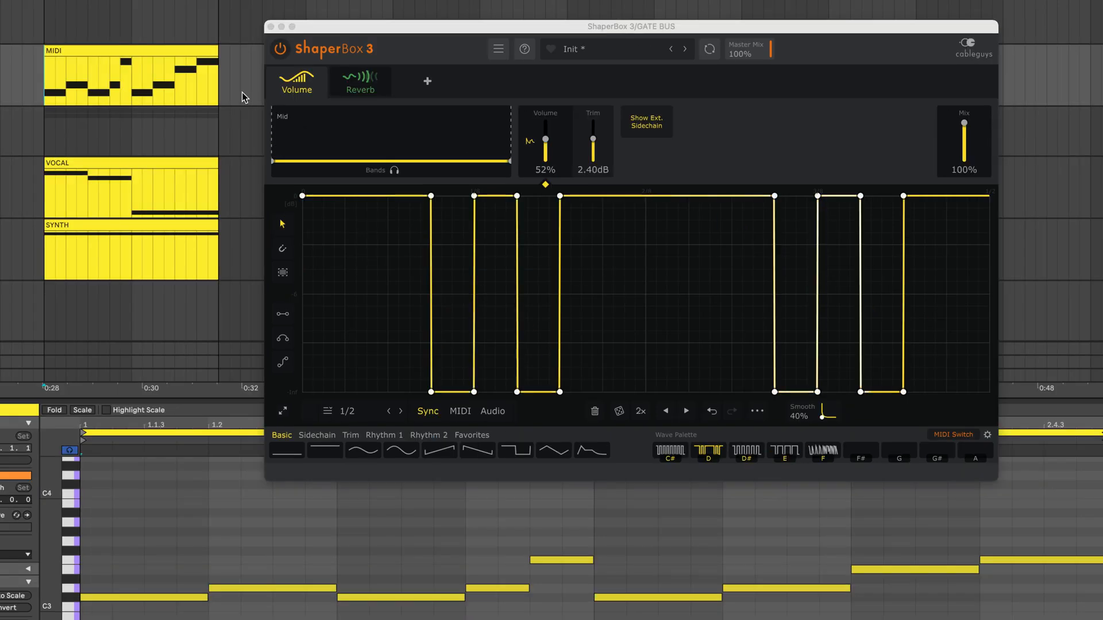
pyautogui.click(280, 48)
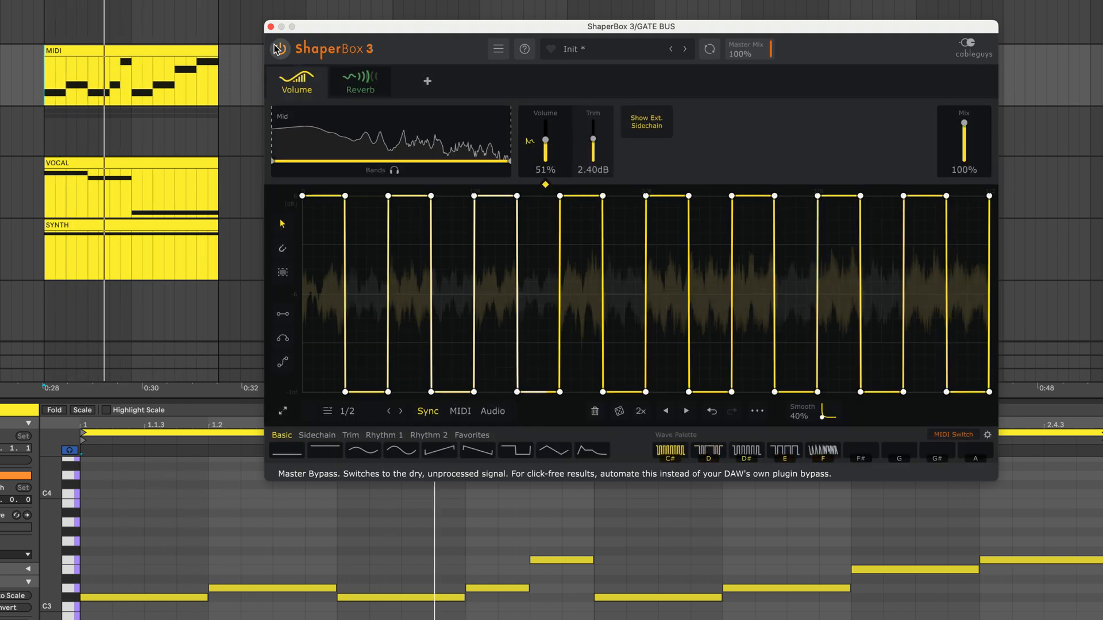
pyautogui.click(822, 451)
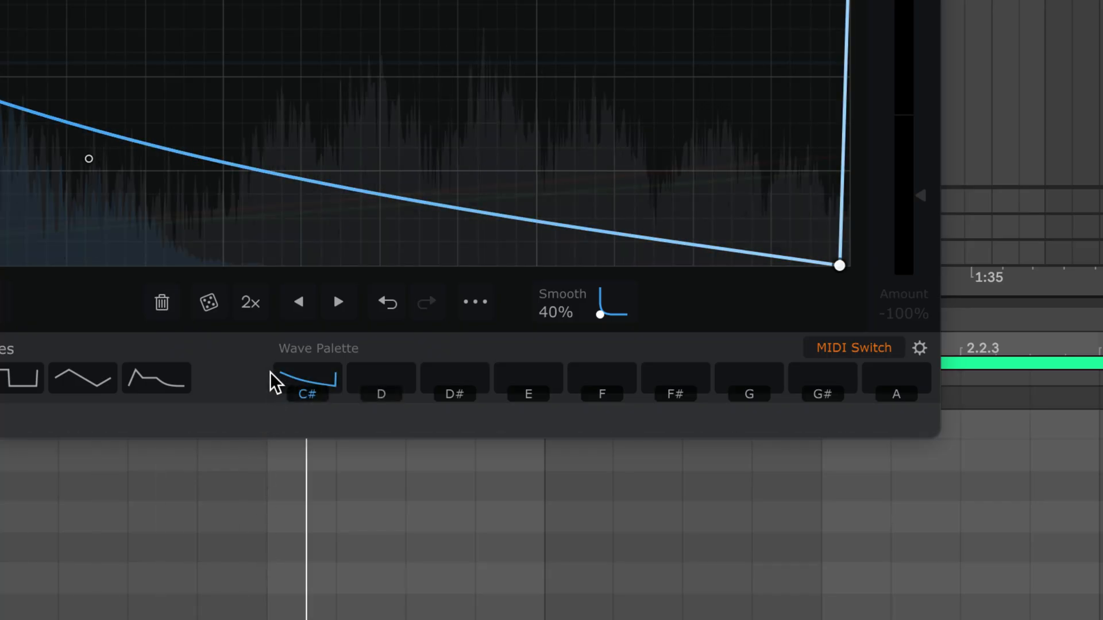
pyautogui.click(380, 378)
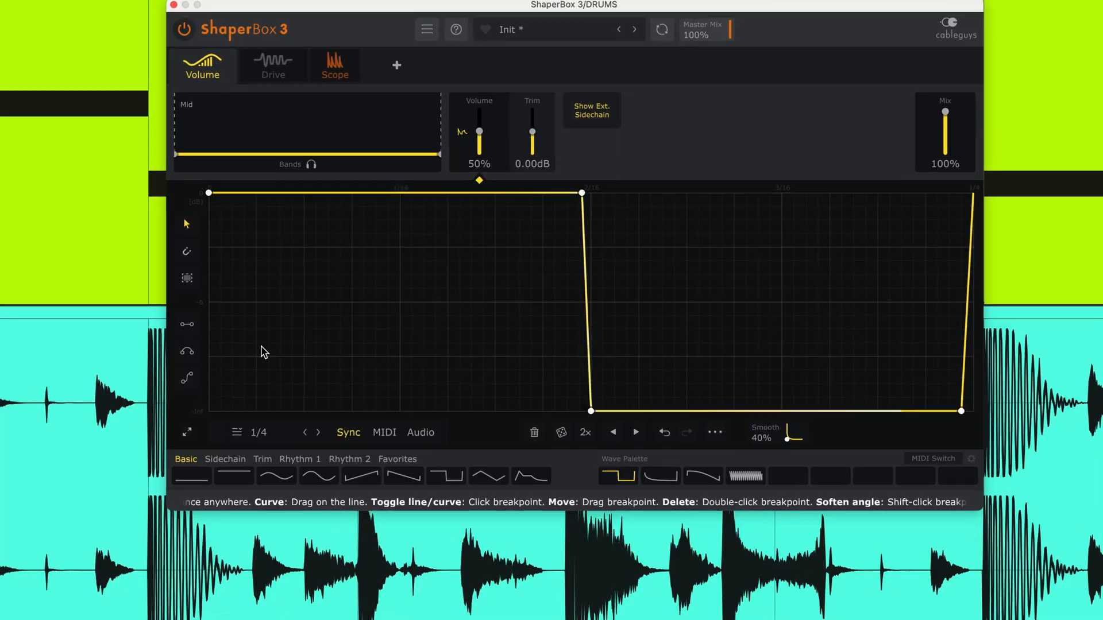
# - Set the drums' volume wave to a free 23.0 Hz rate and review the Oscilloscope's MIDI setup
pyautogui.click(260, 432)
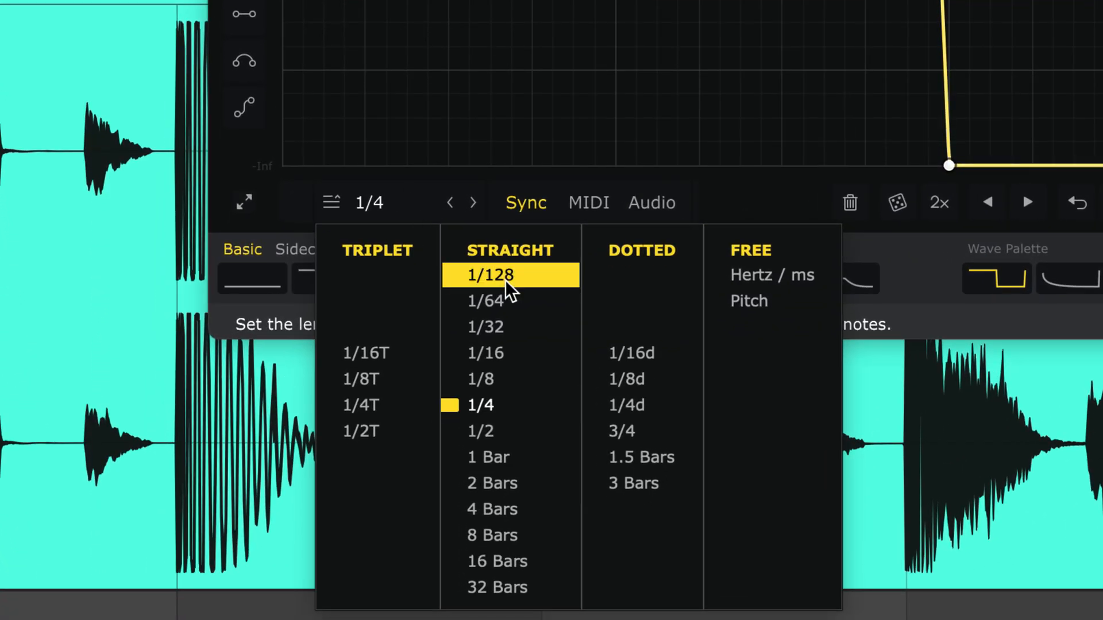
pyautogui.moveTo(493, 483)
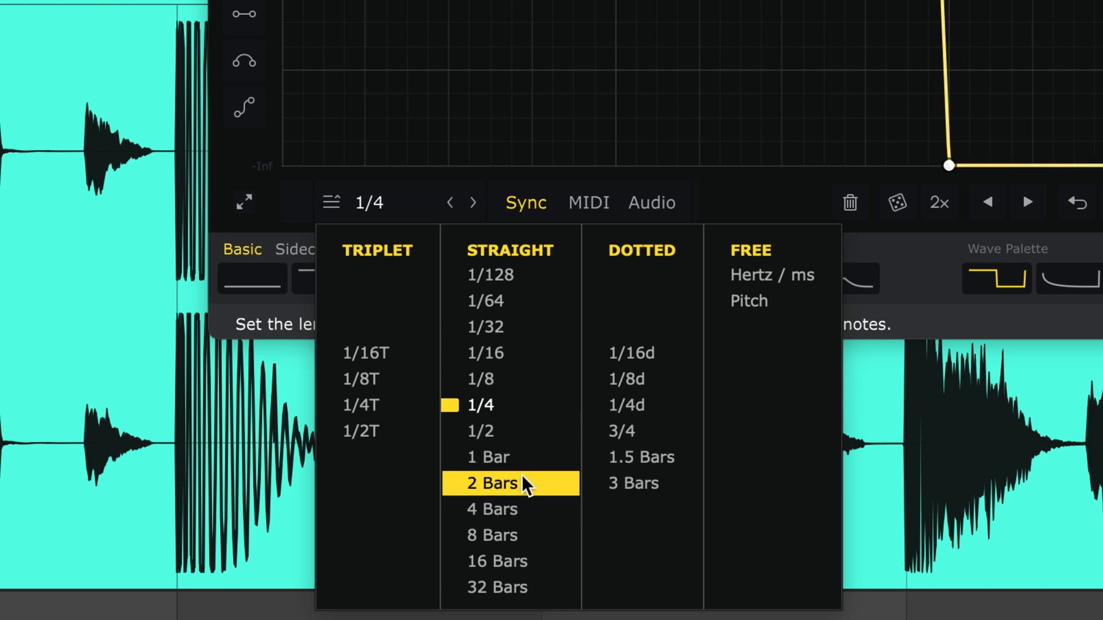
pyautogui.moveTo(603, 315)
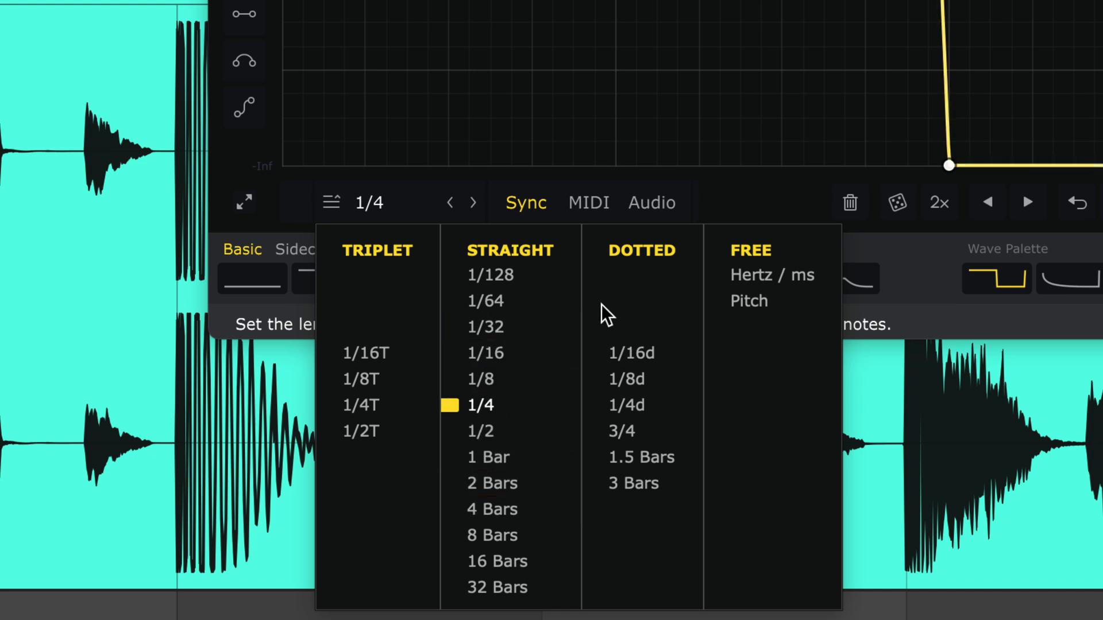
pyautogui.click(771, 274)
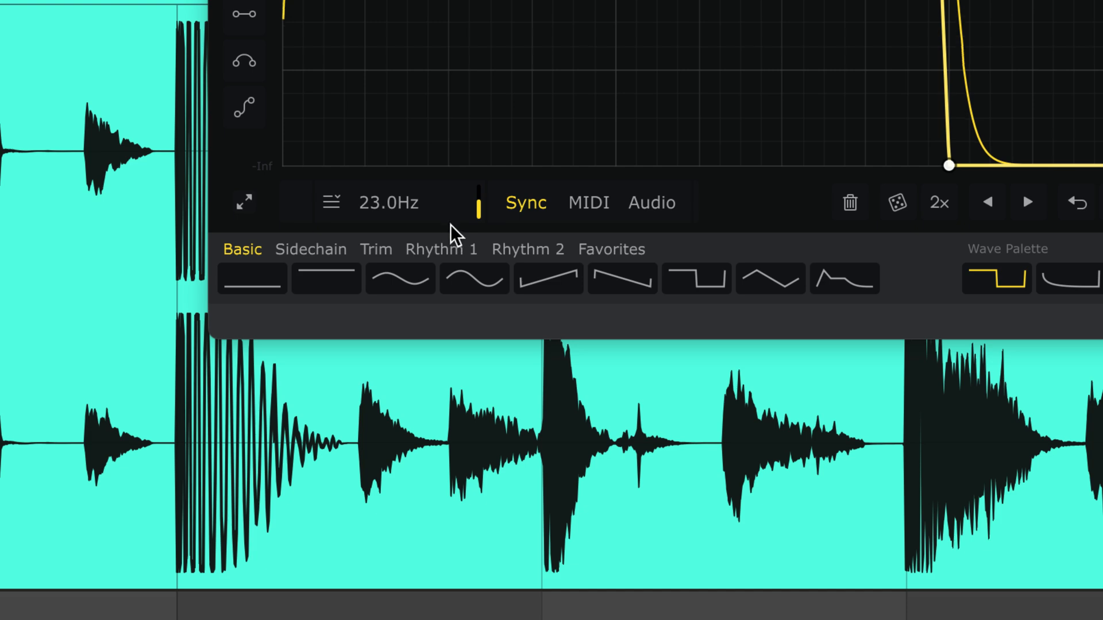
pyautogui.click(331, 203)
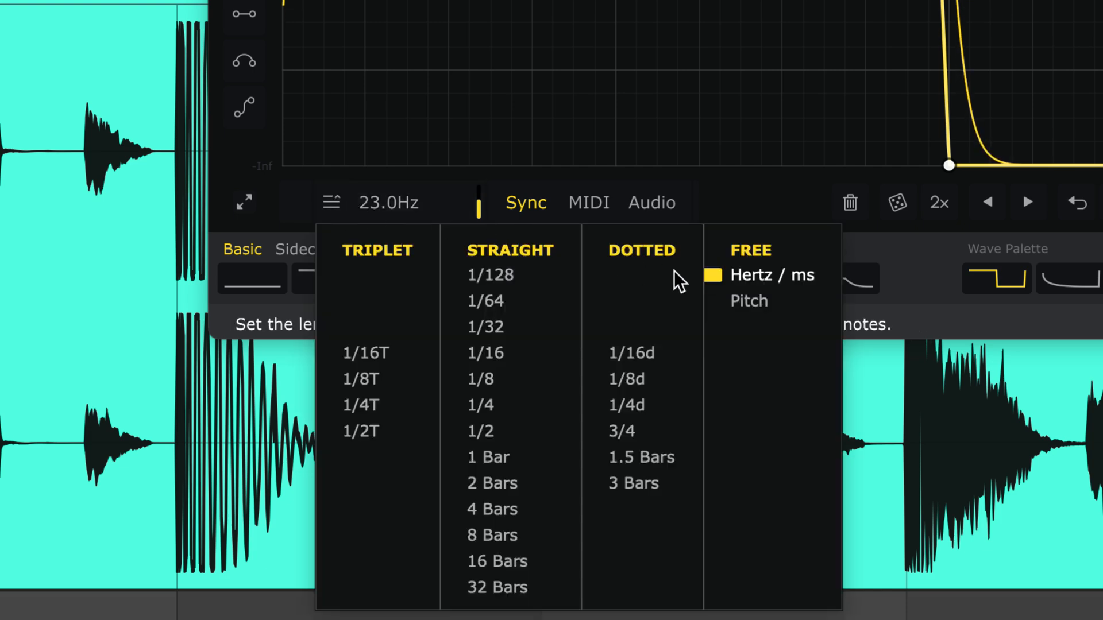
pyautogui.click(588, 203)
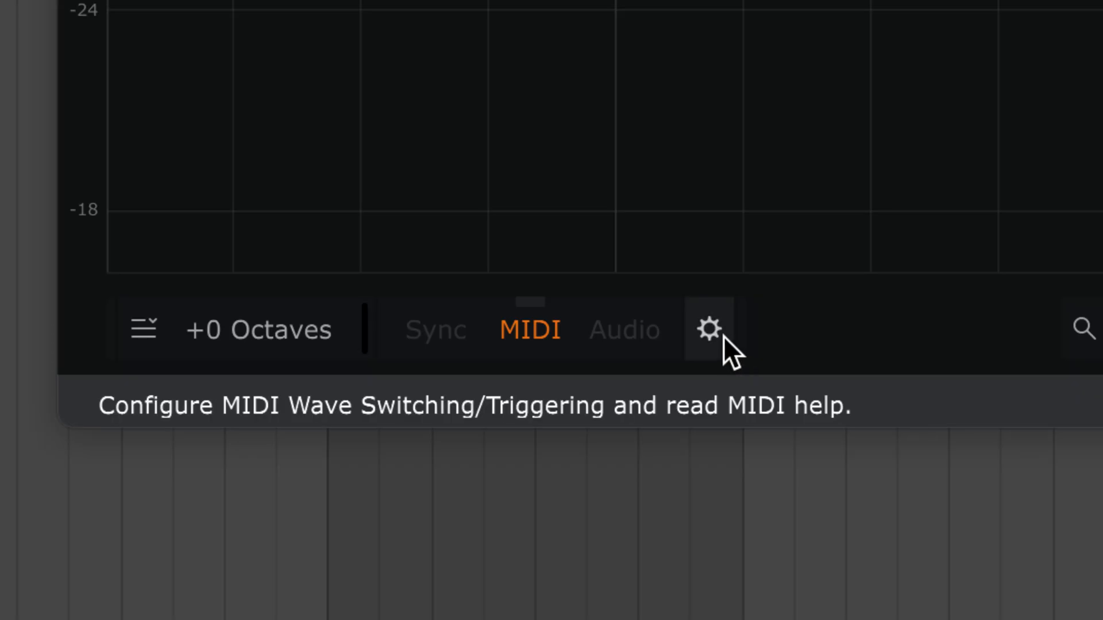
pyautogui.click(696, 329)
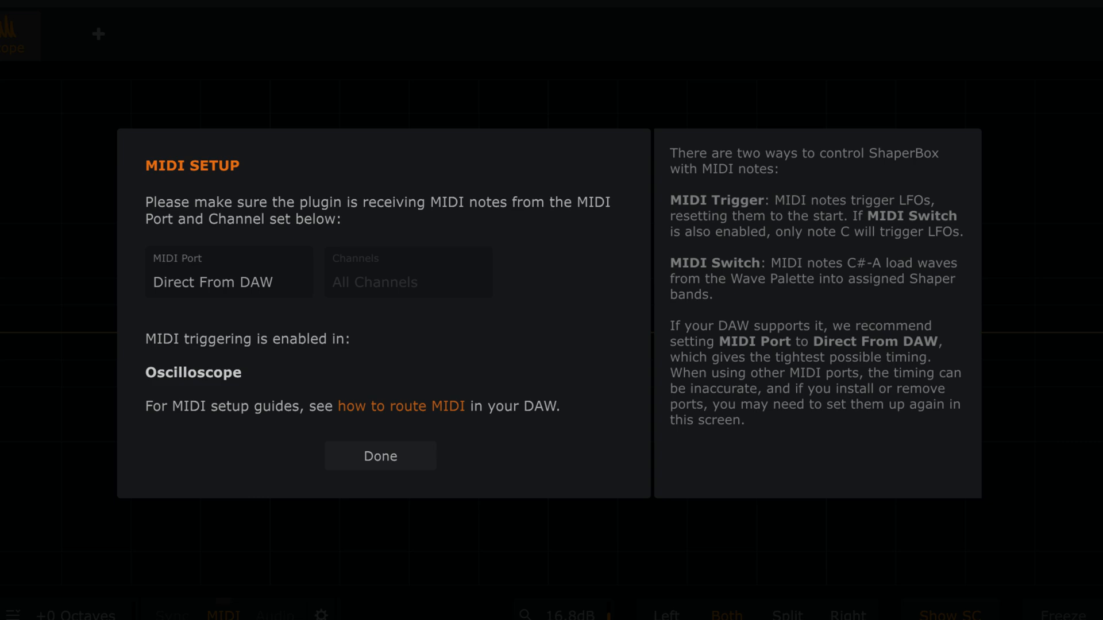
pyautogui.click(379, 456)
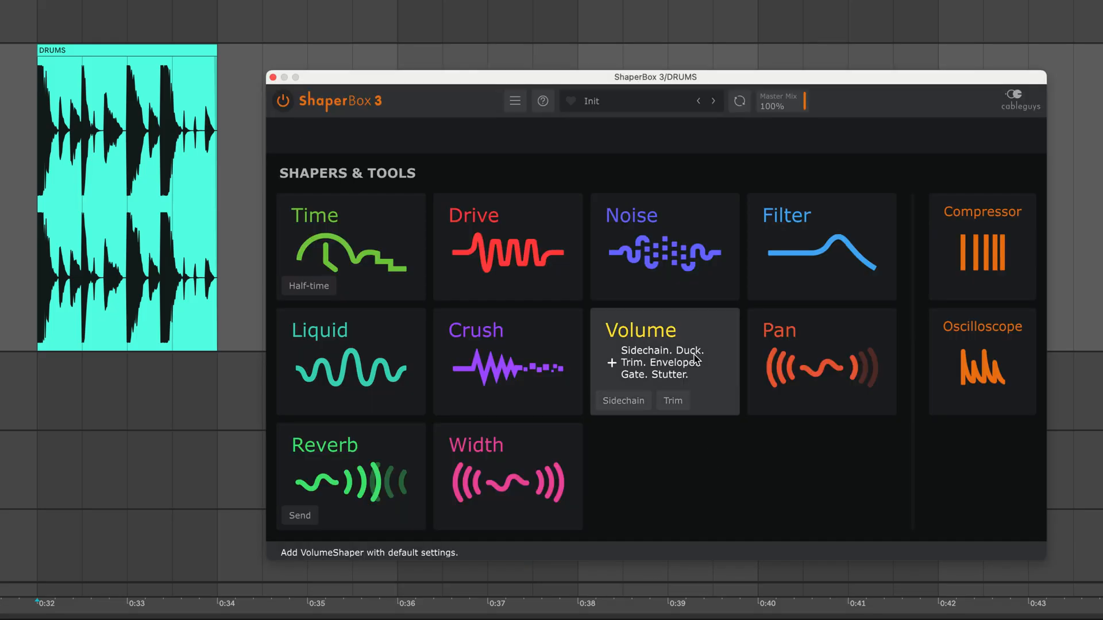
# - Add a Volume shaper in Audio trigger mode with MIDI Out set to note C3
pyautogui.click(663, 360)
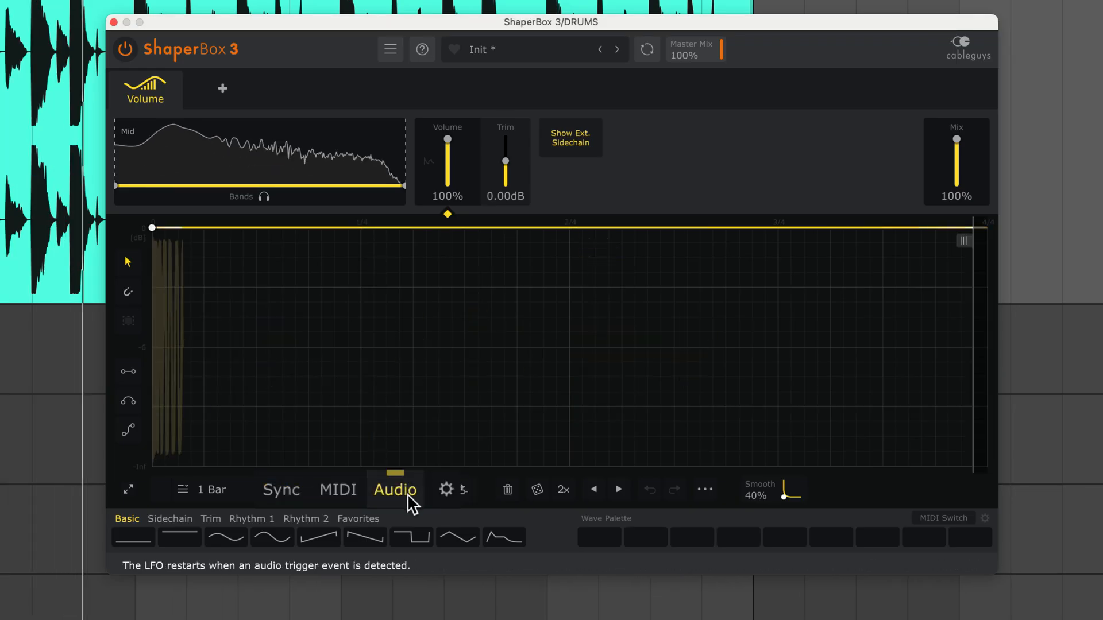
pyautogui.click(445, 490)
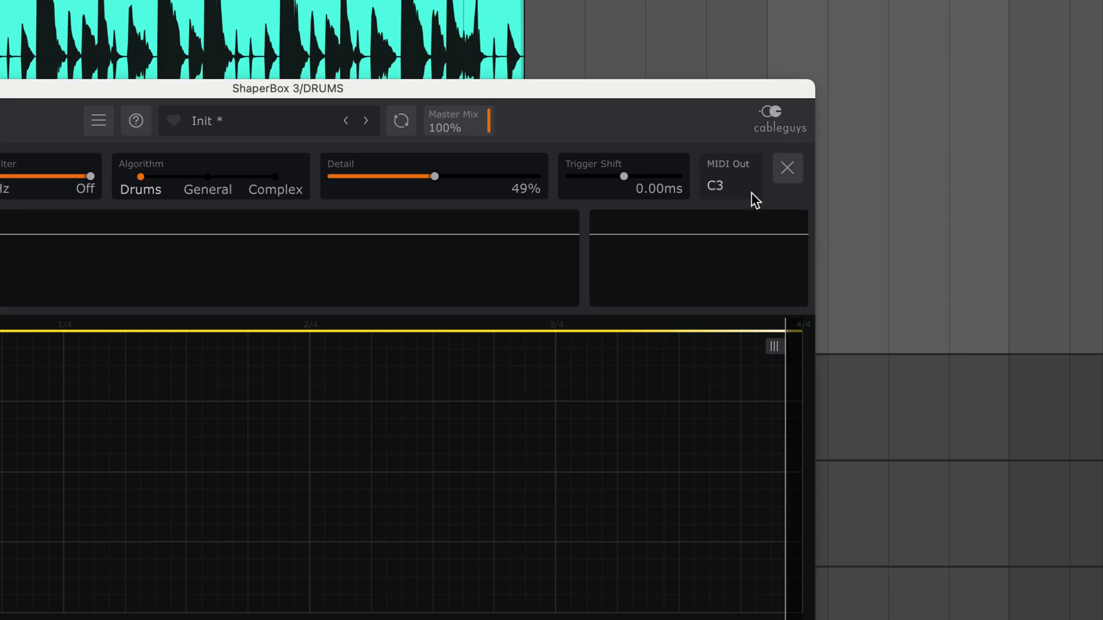
pyautogui.click(729, 185)
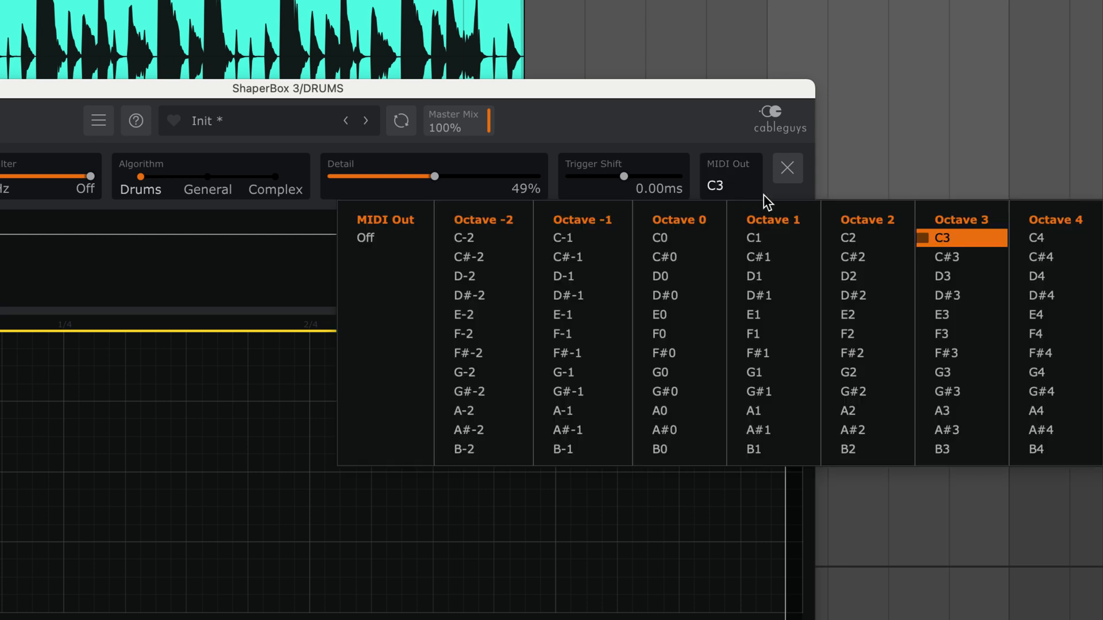
pyautogui.moveTo(961, 238)
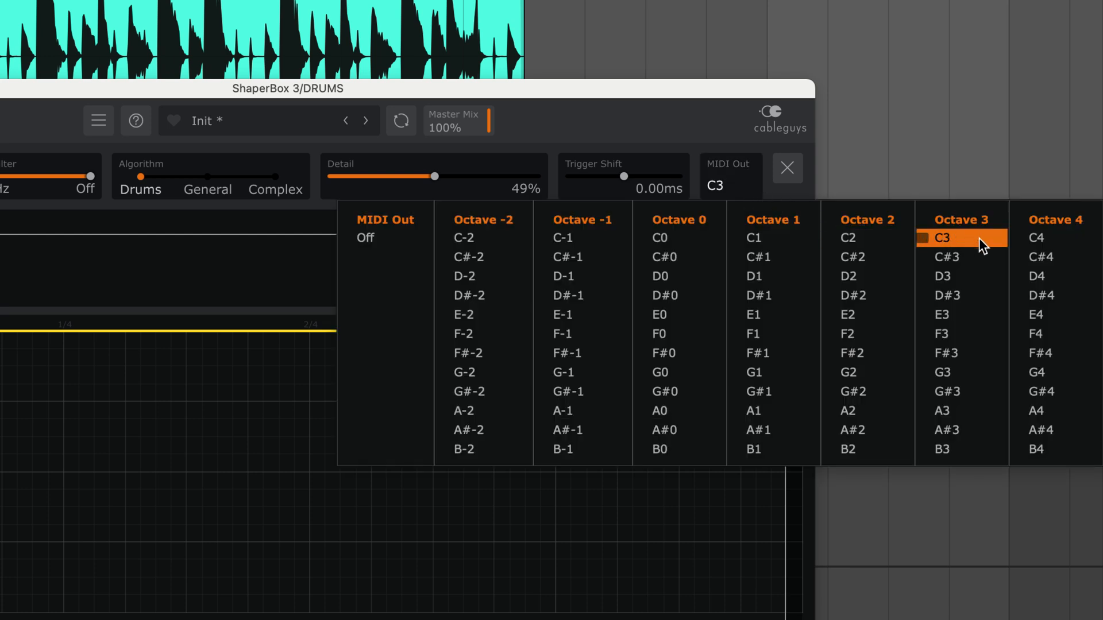
pyautogui.click(787, 168)
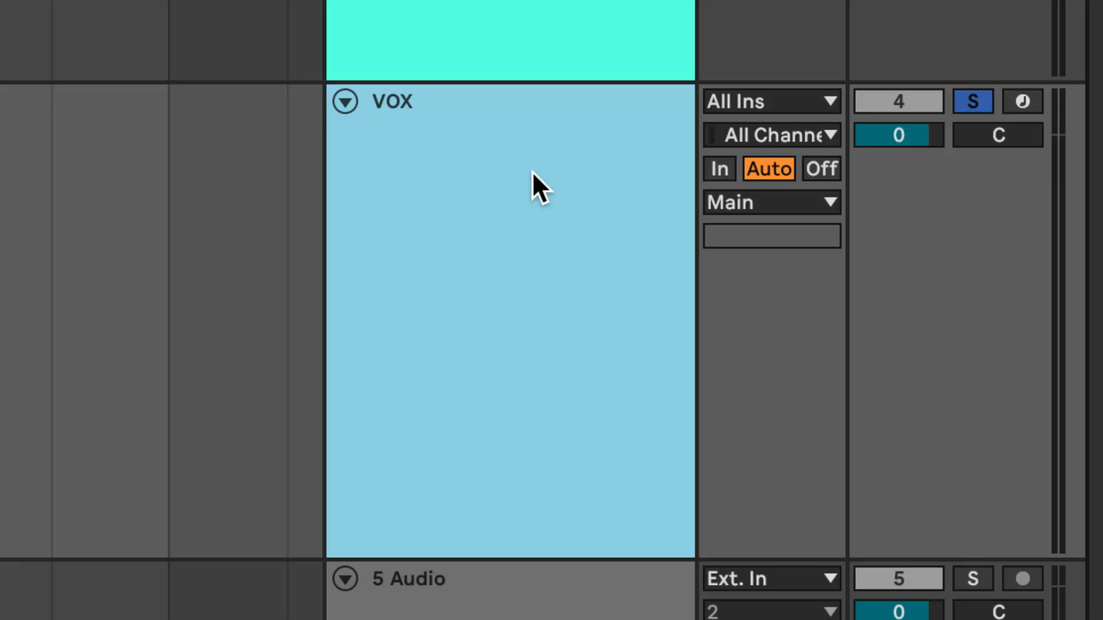
# - Route VOX's MIDI input from DRUMS via ShaperBox 3 and arm the VOX track
pyautogui.click(771, 101)
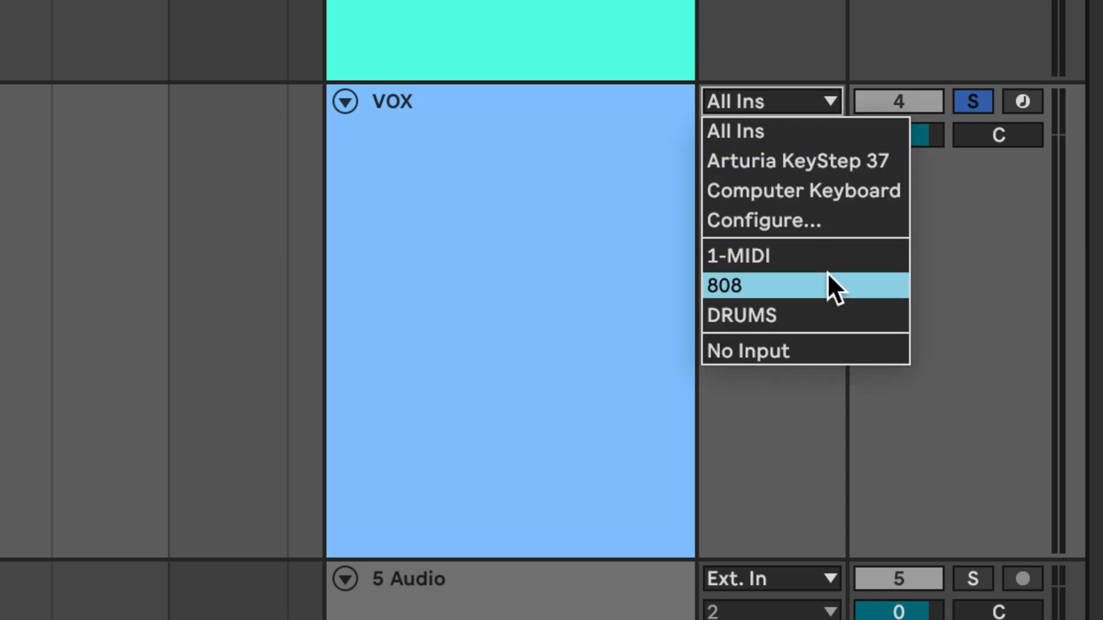
pyautogui.click(742, 314)
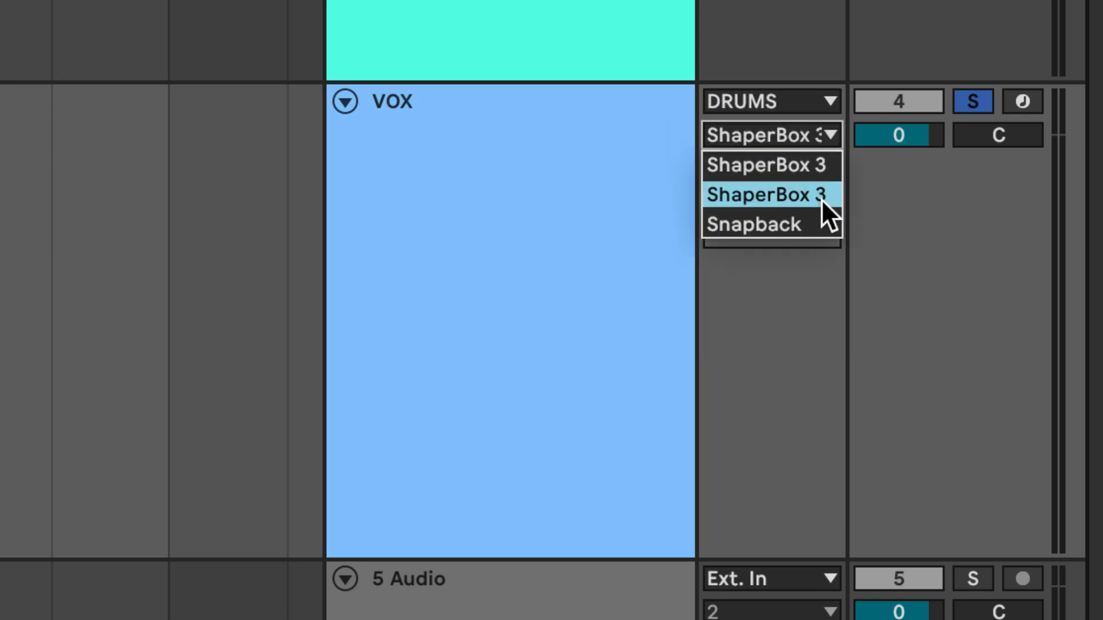
pyautogui.click(1022, 101)
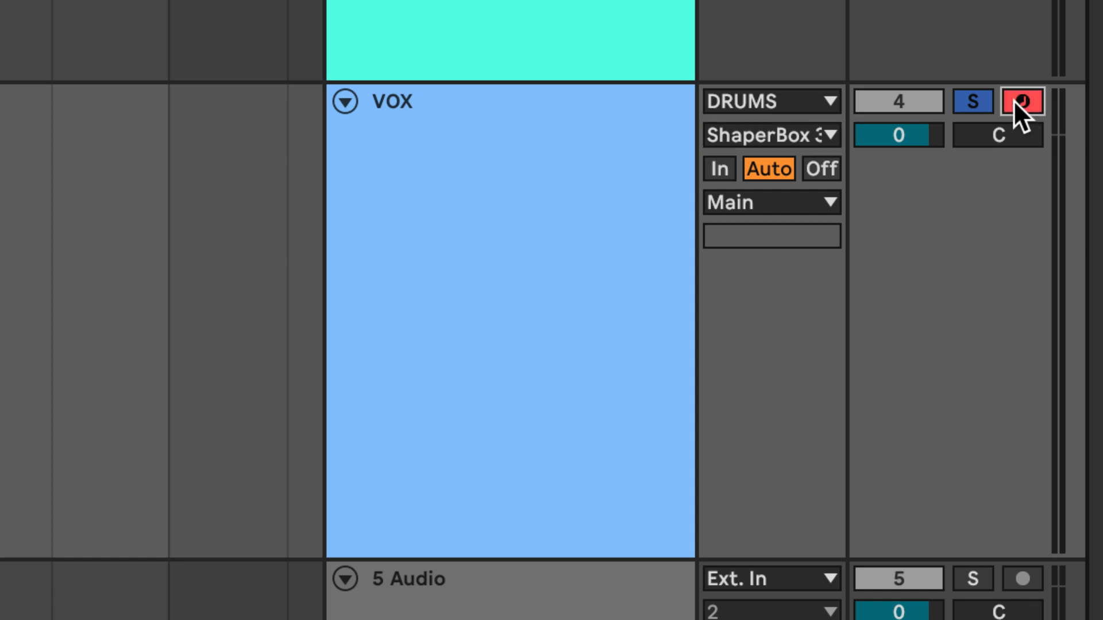
pyautogui.click(1020, 101)
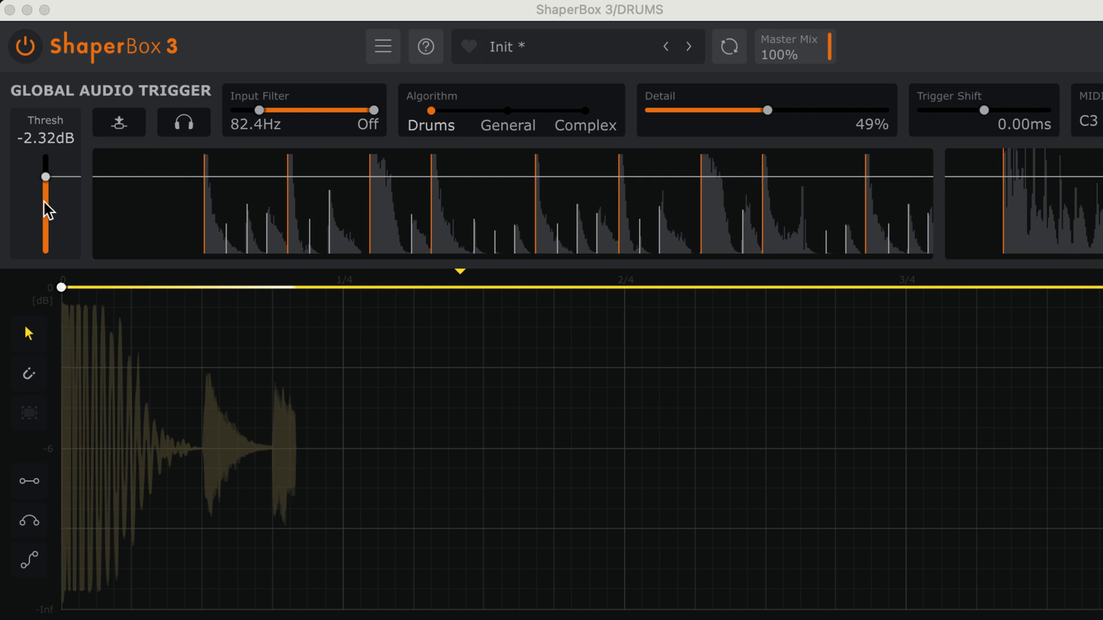
# - Lower ShaperBox's audio trigger threshold to about -13.7 dB and Snapback's to -6.80 dB
pyautogui.moveTo(45, 176); pyautogui.dragTo(44, 188)
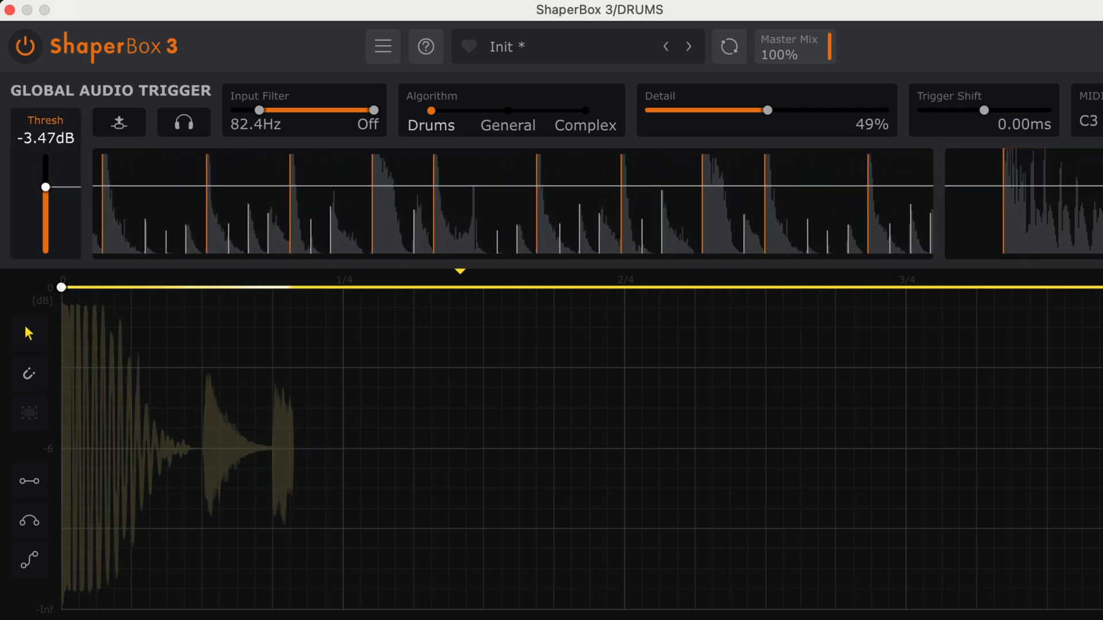
pyautogui.moveTo(46, 185); pyautogui.dragTo(45, 214)
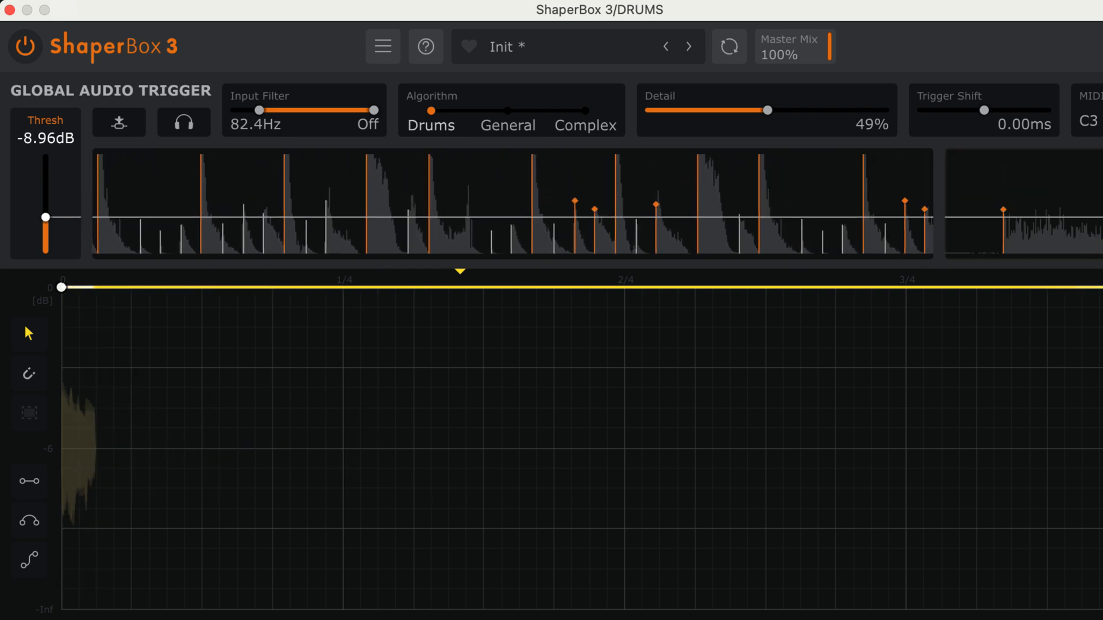
pyautogui.moveTo(45, 214); pyautogui.dragTo(46, 232)
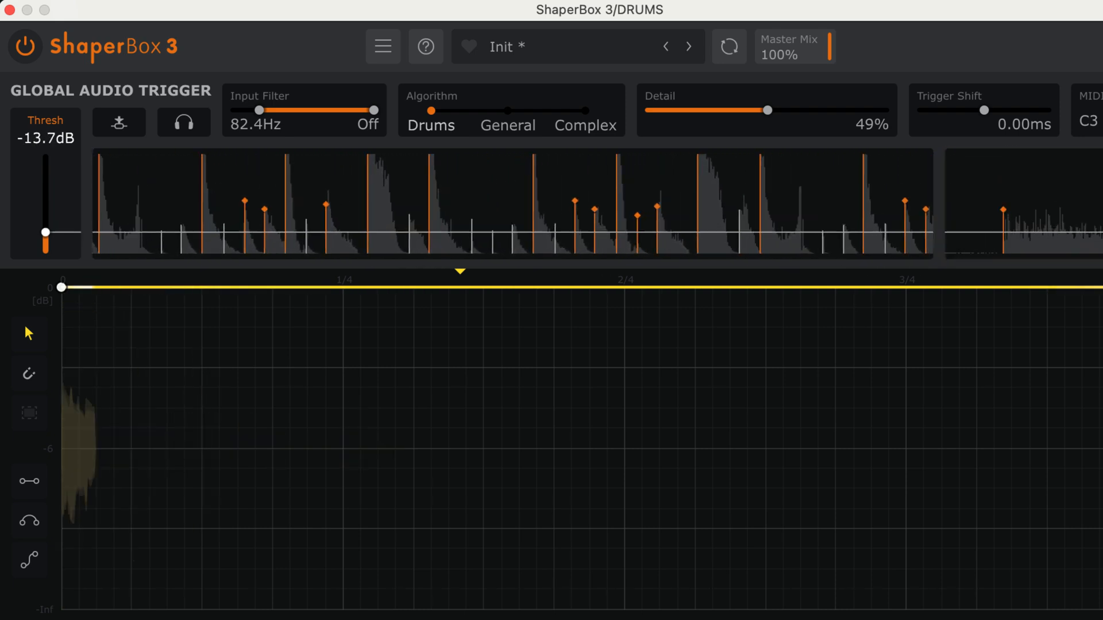
pyautogui.moveTo(46, 232); pyautogui.dragTo(46, 254)
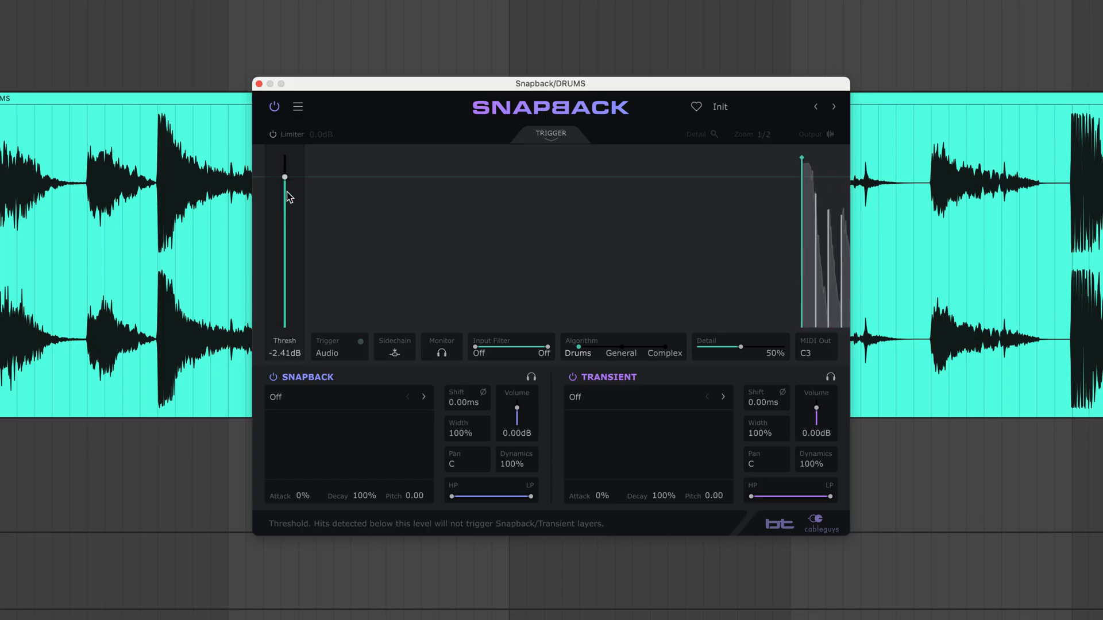
pyautogui.moveTo(285, 176); pyautogui.dragTo(285, 225)
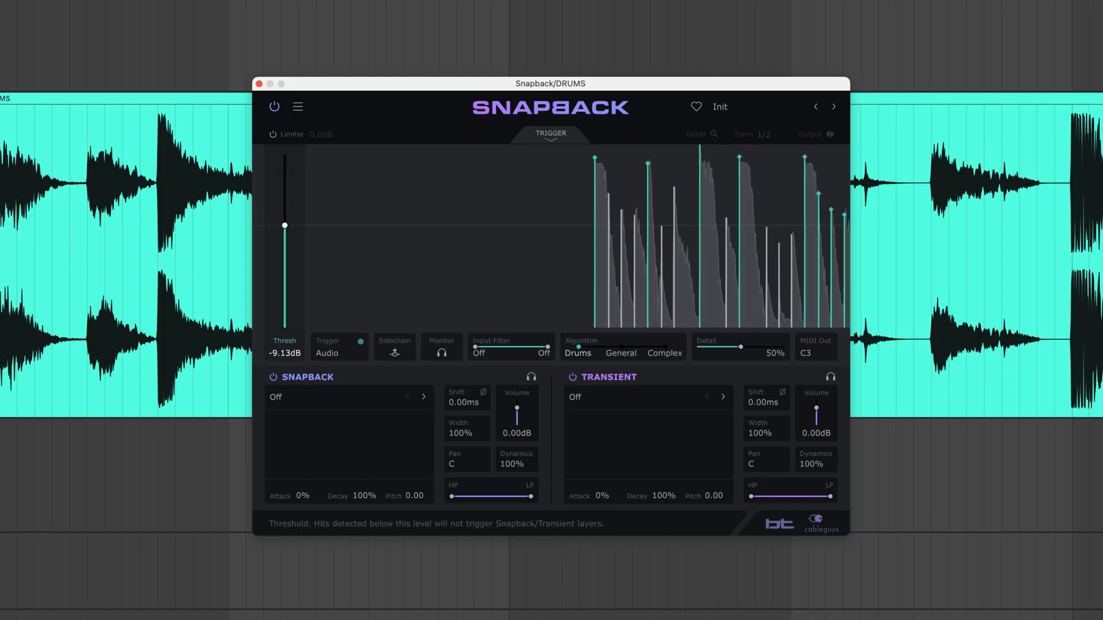
pyautogui.moveTo(284, 225); pyautogui.dragTo(284, 210)
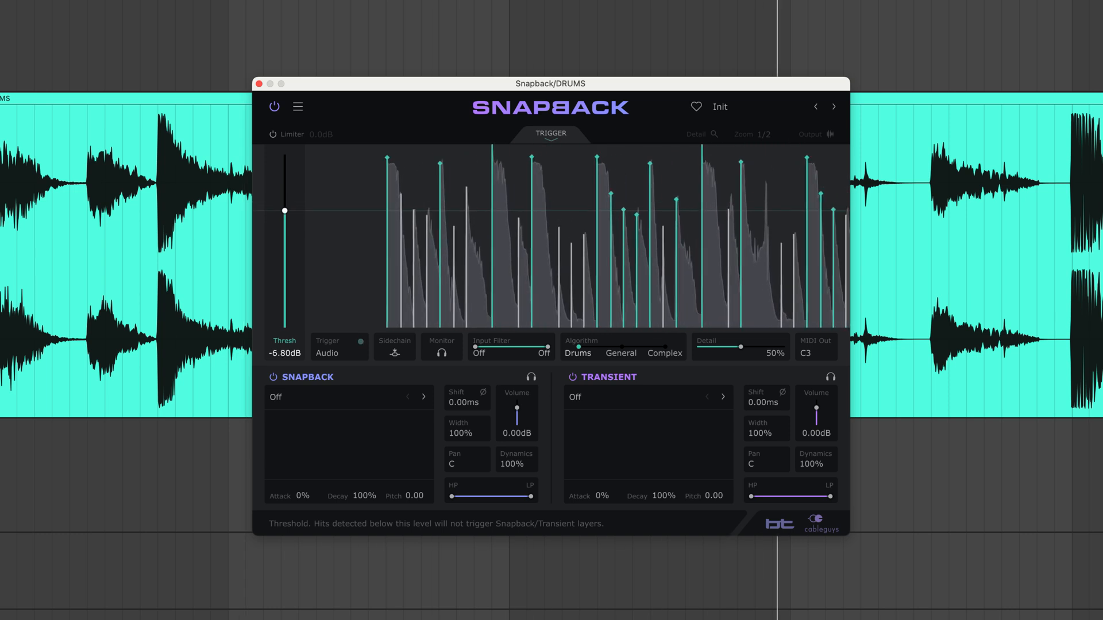